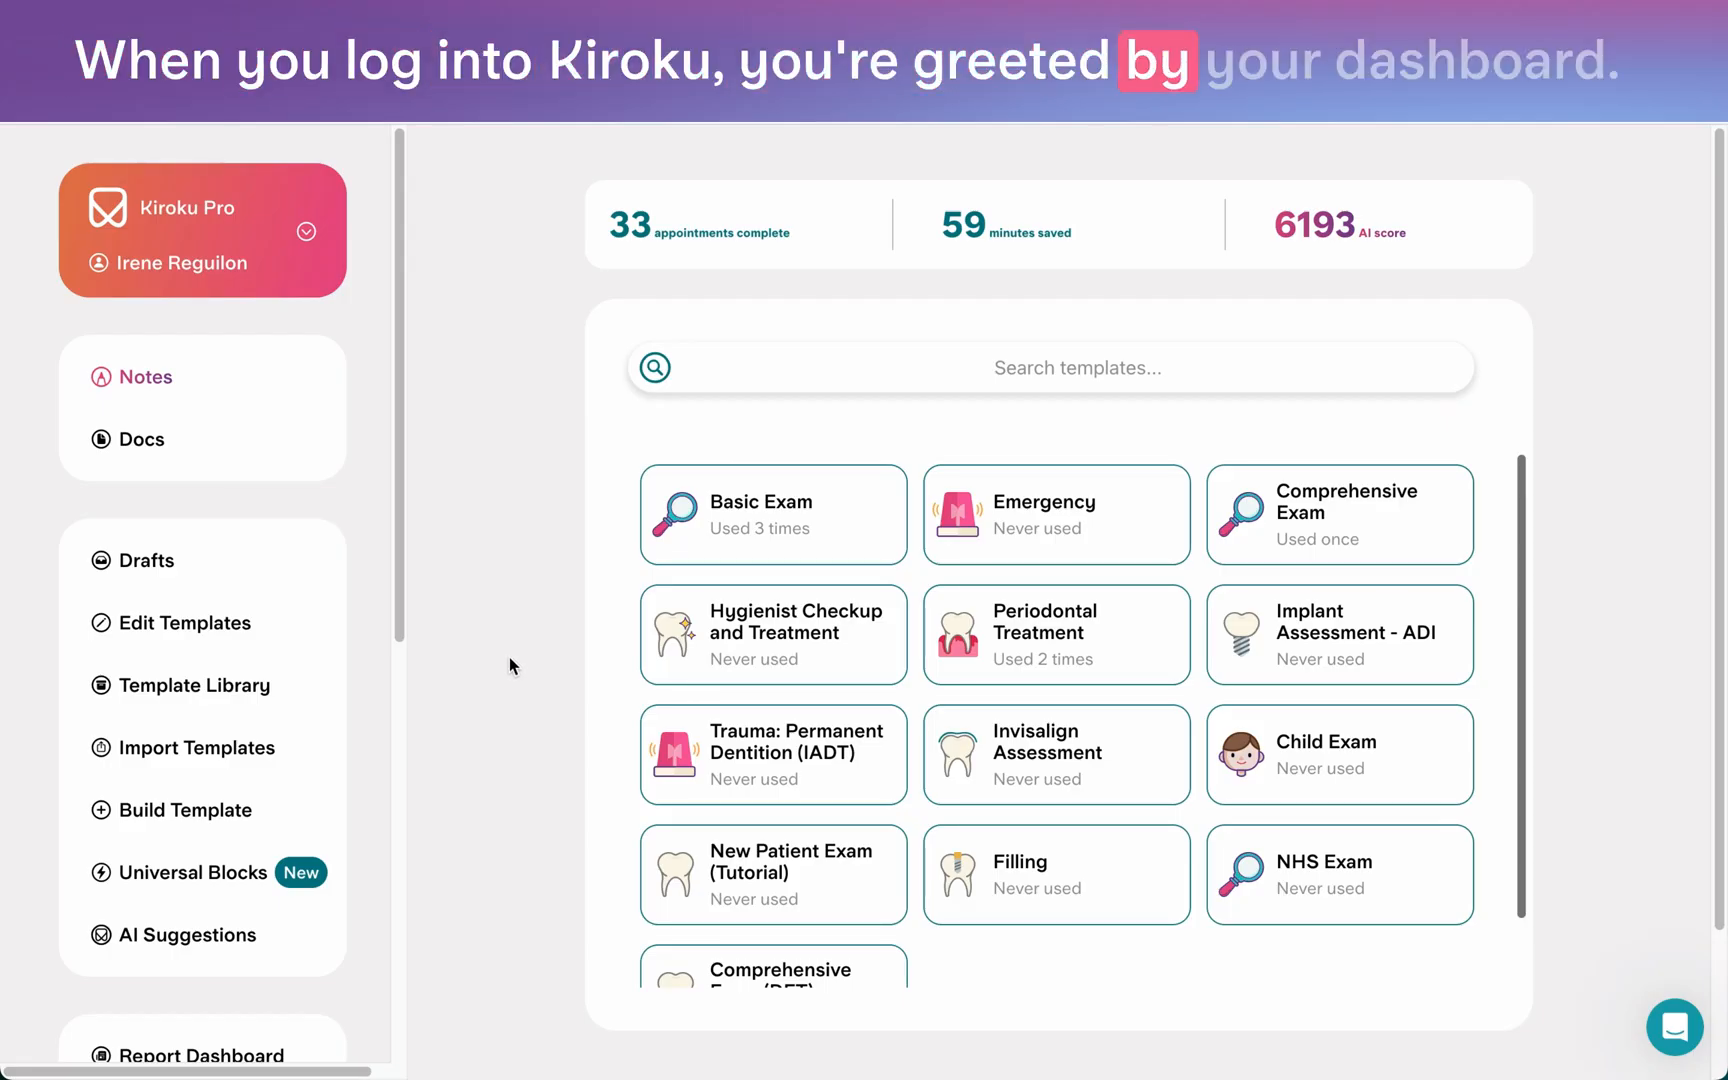
mouse_move(186, 623)
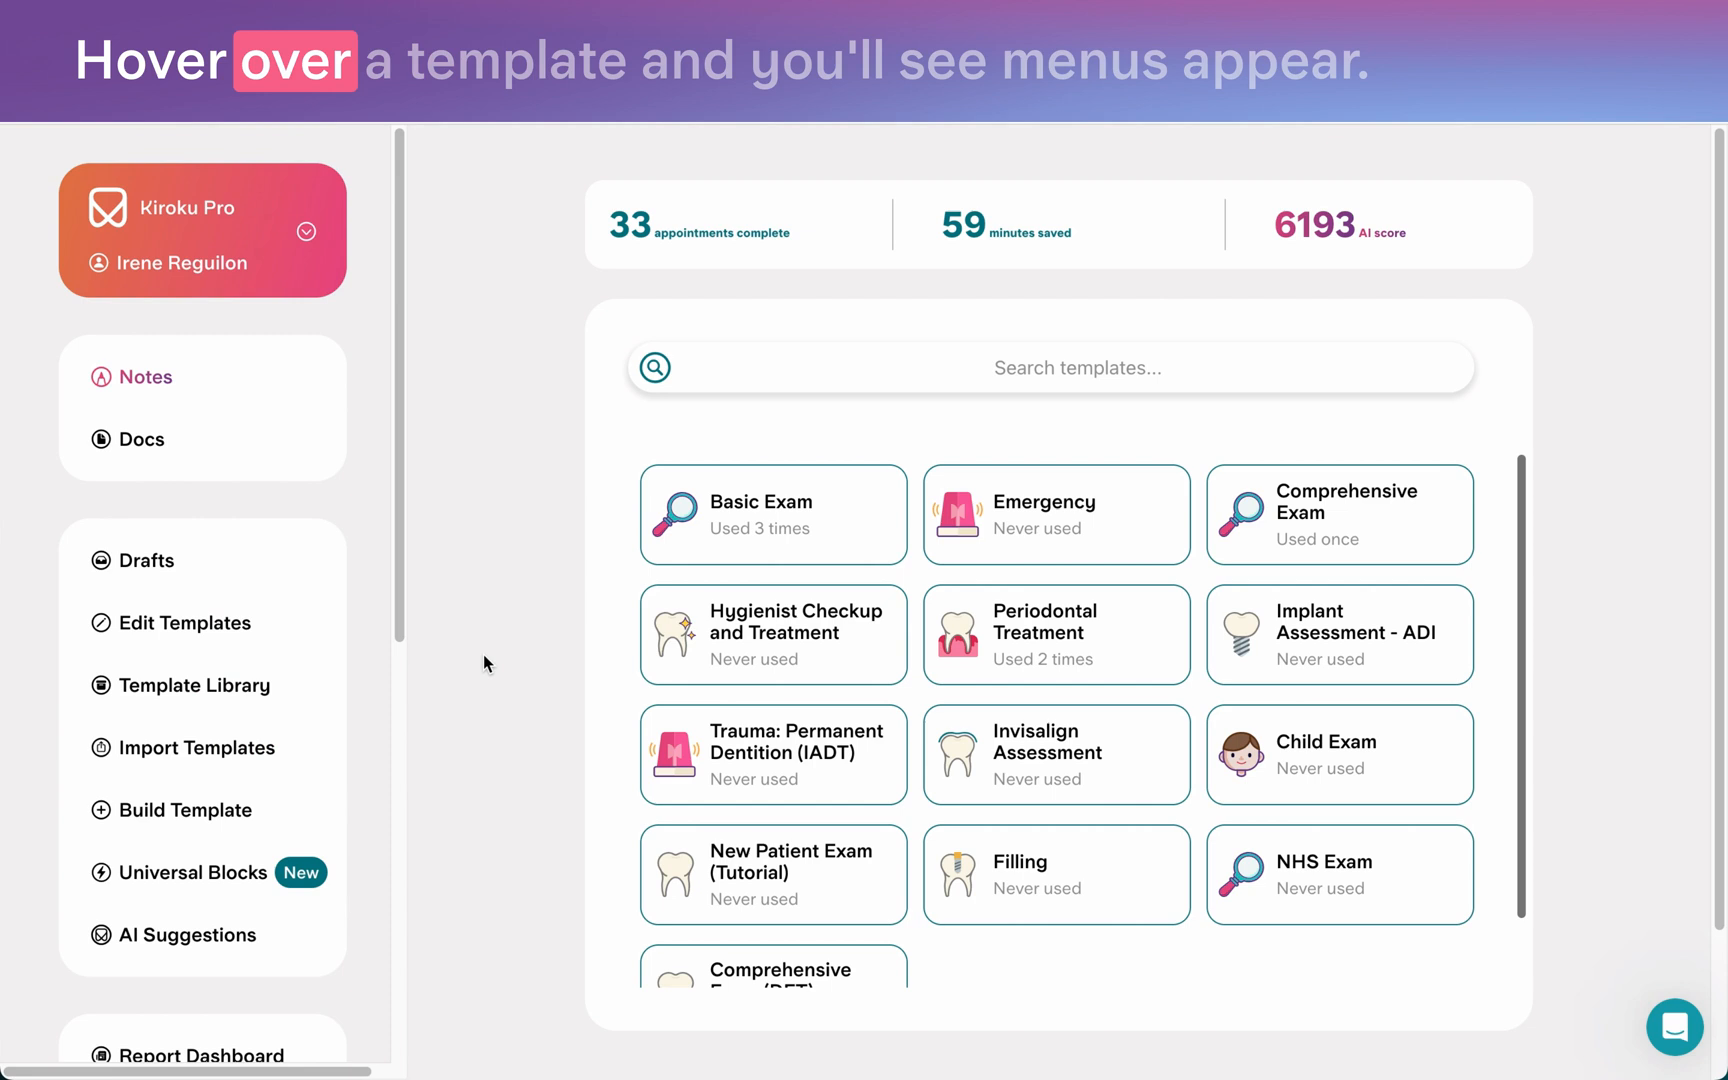
mouse_move(1005, 587)
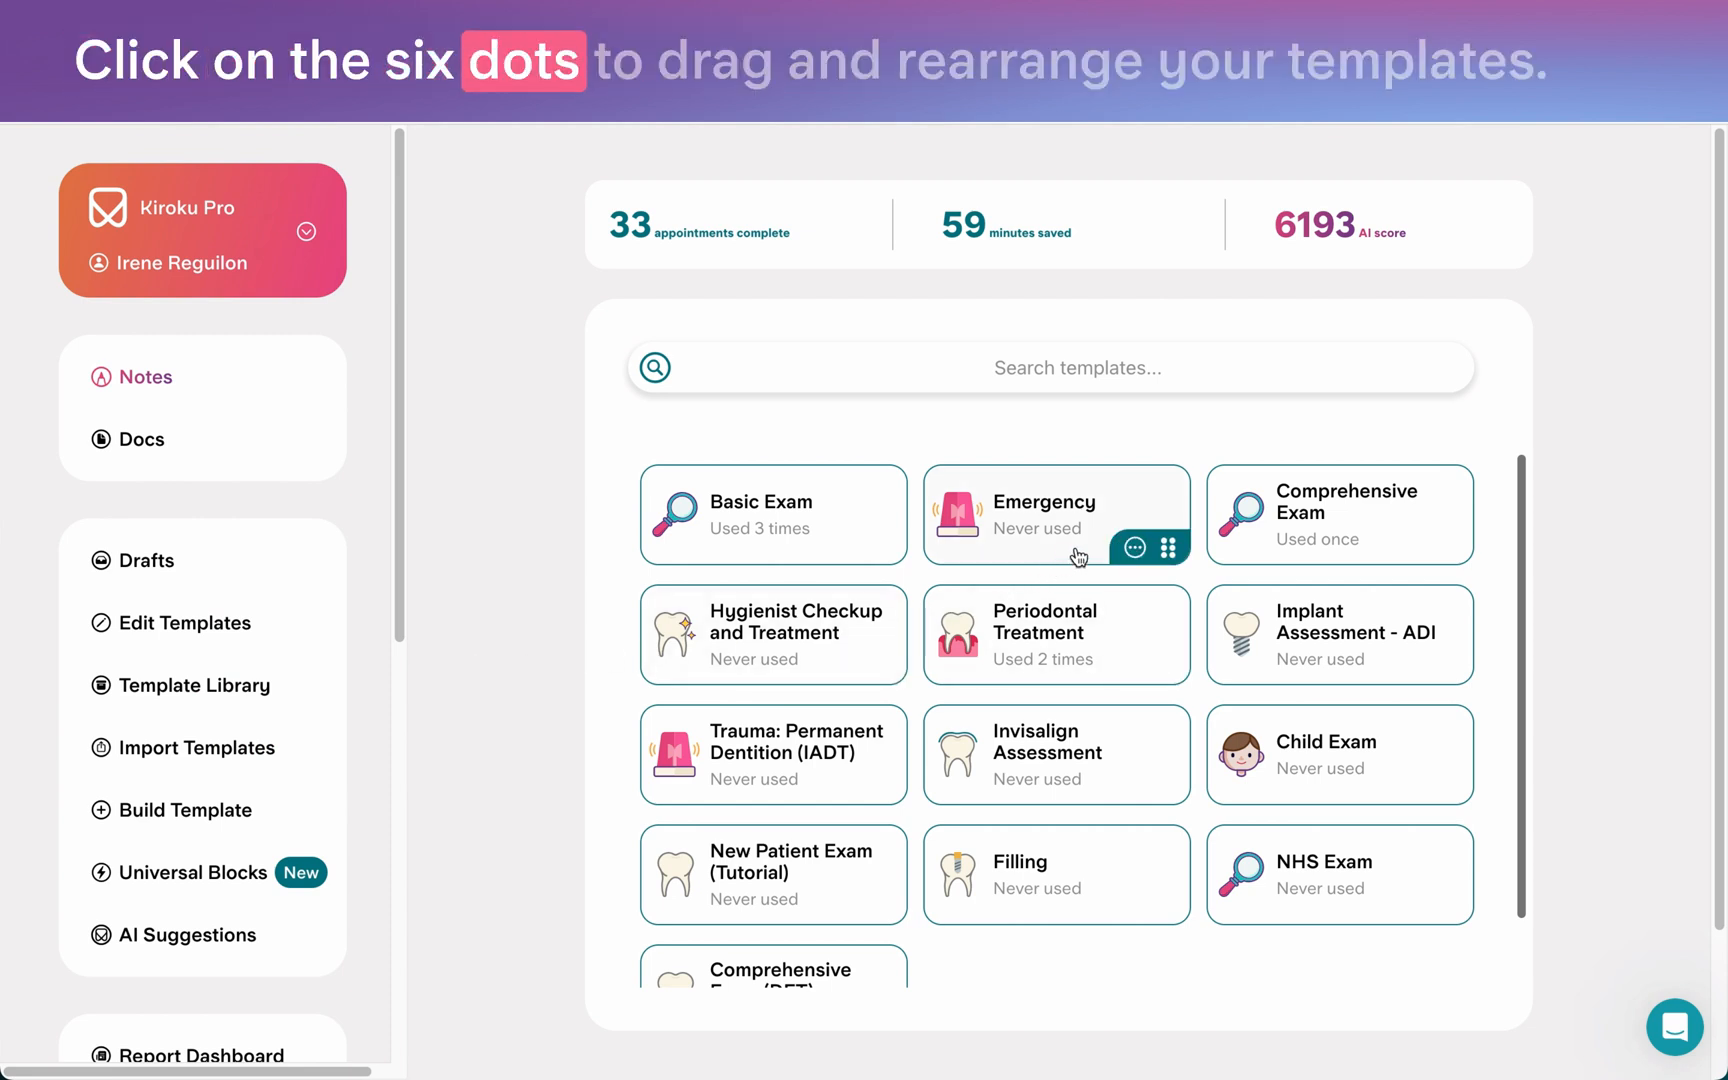
Move the Emergency tile after Periodontal Treatment in the dashboard template grid.
drag(1173, 548, 1166, 670)
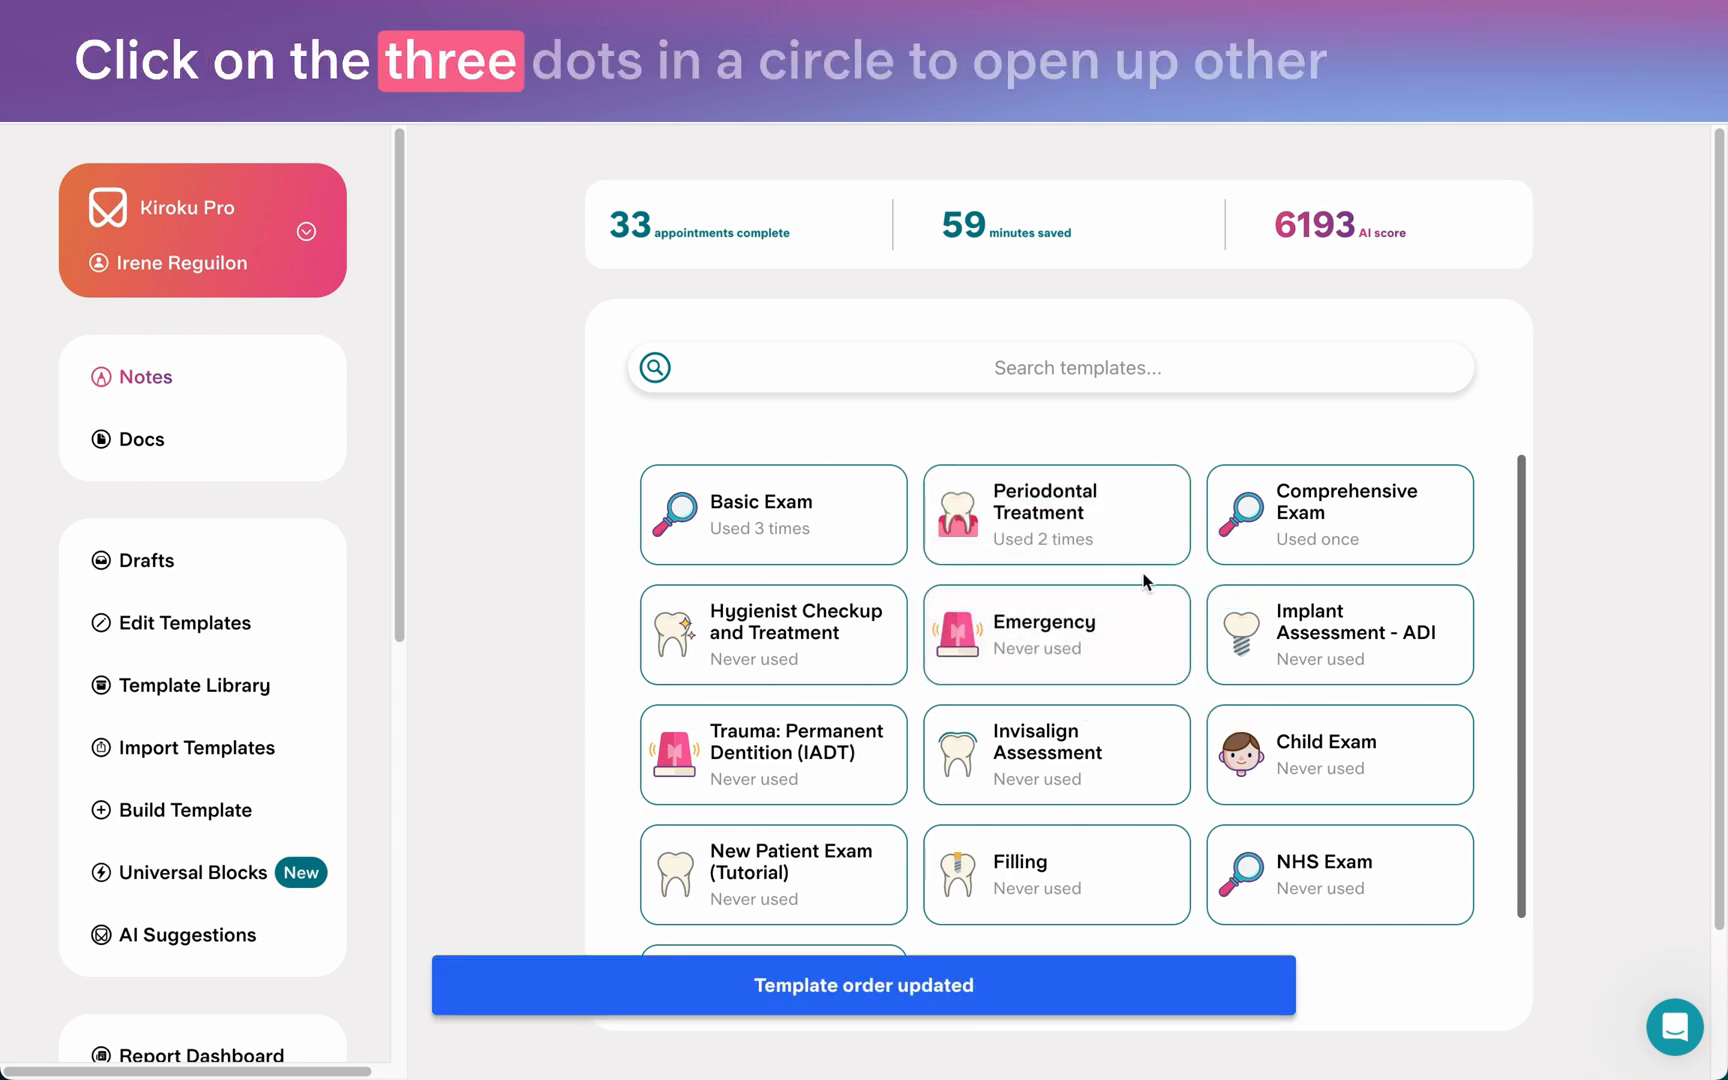
click(1119, 512)
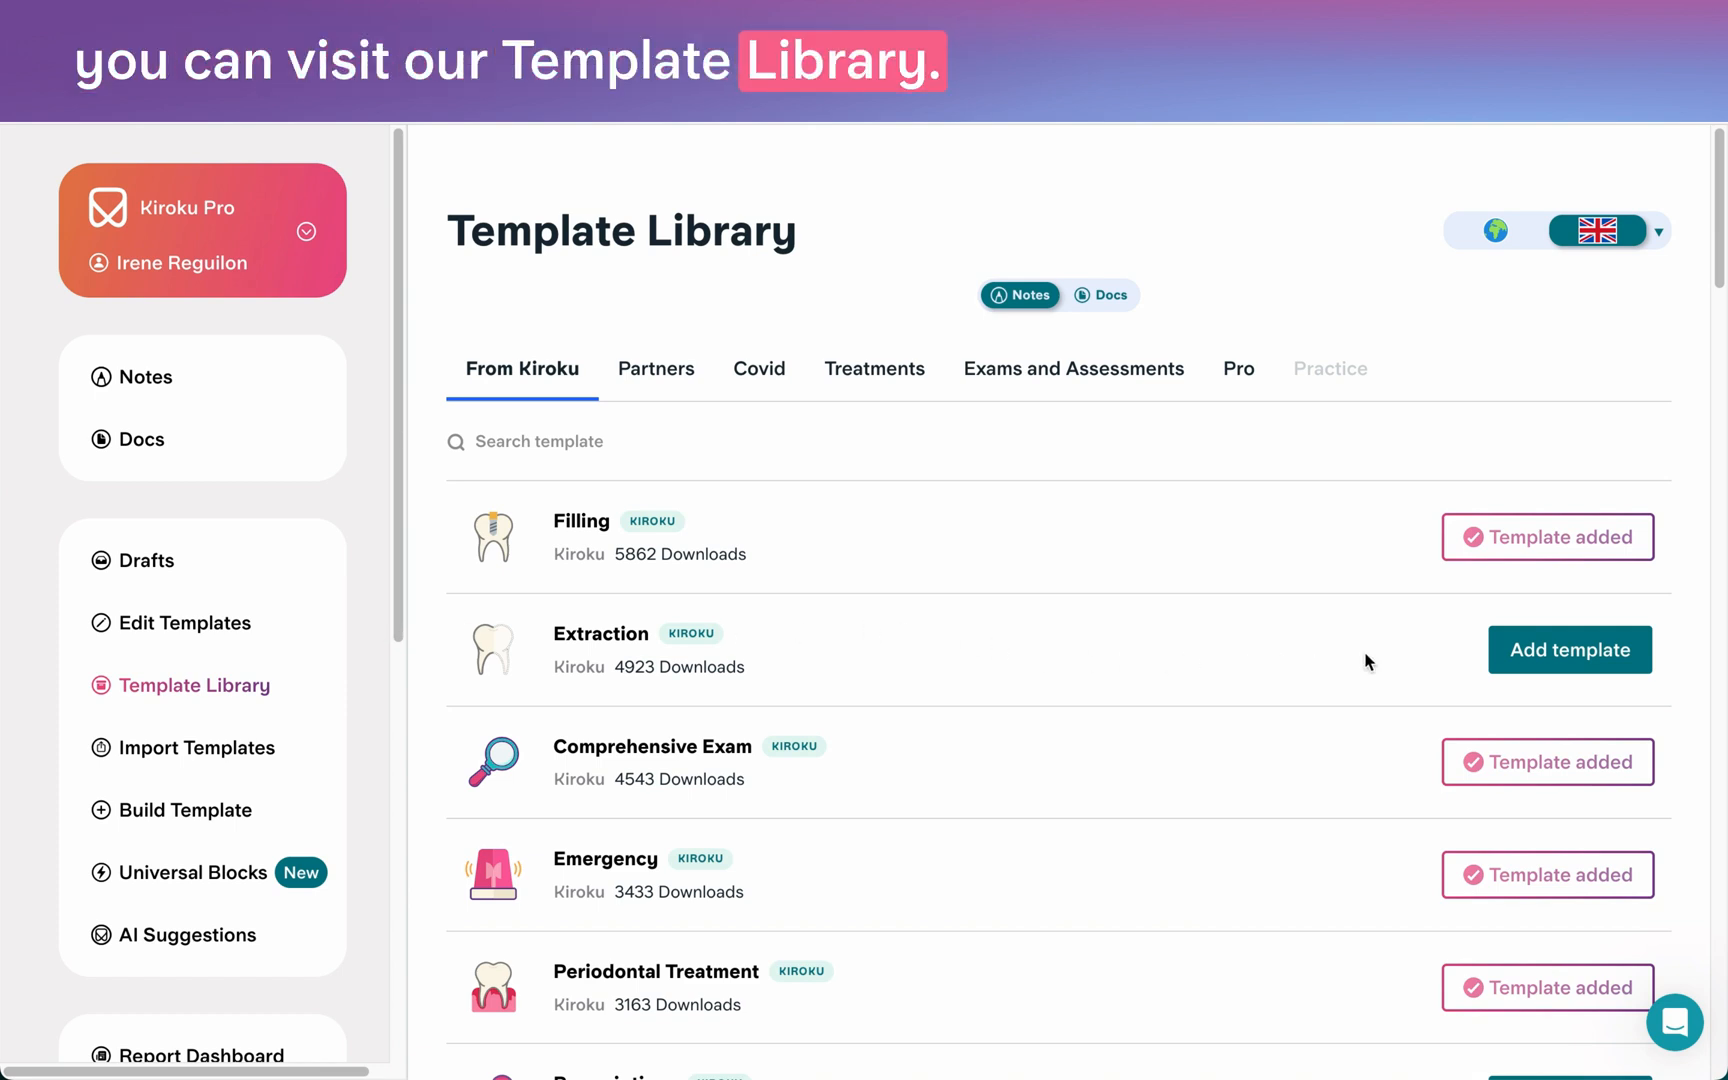
Add the Extraction template from the Template Library to my templates.
click(1569, 649)
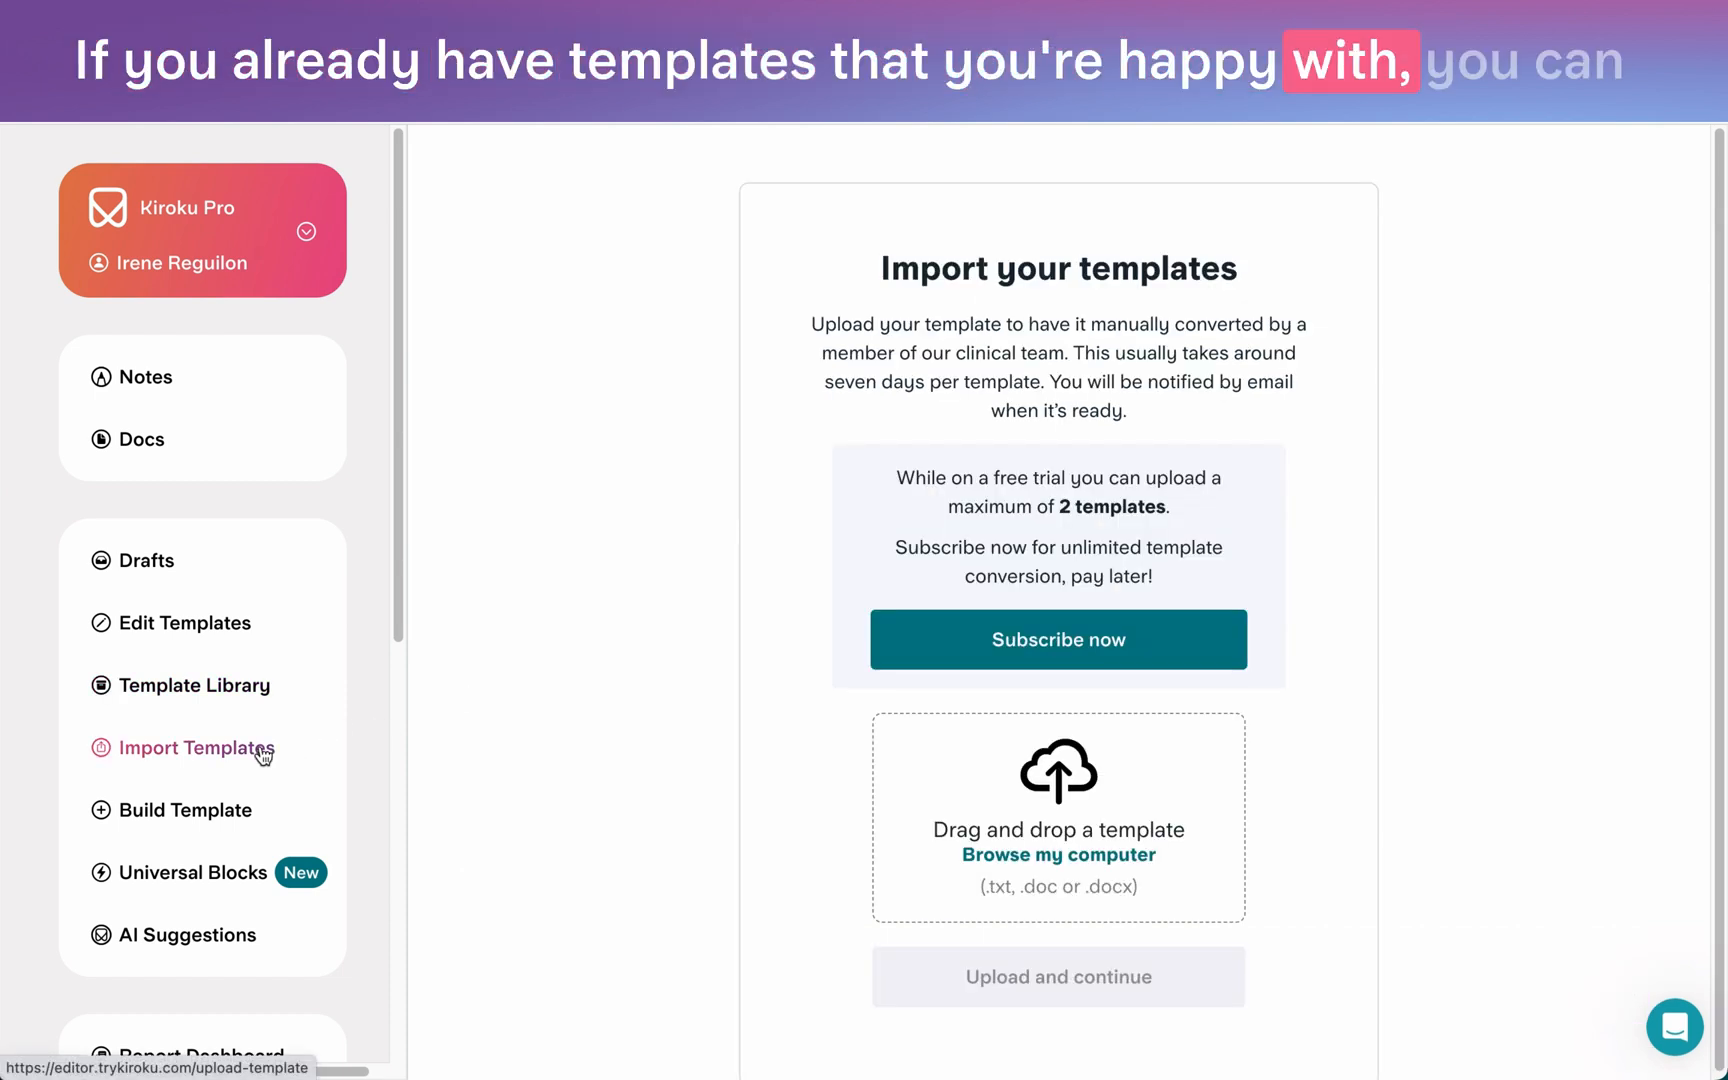
mouse_move(866, 830)
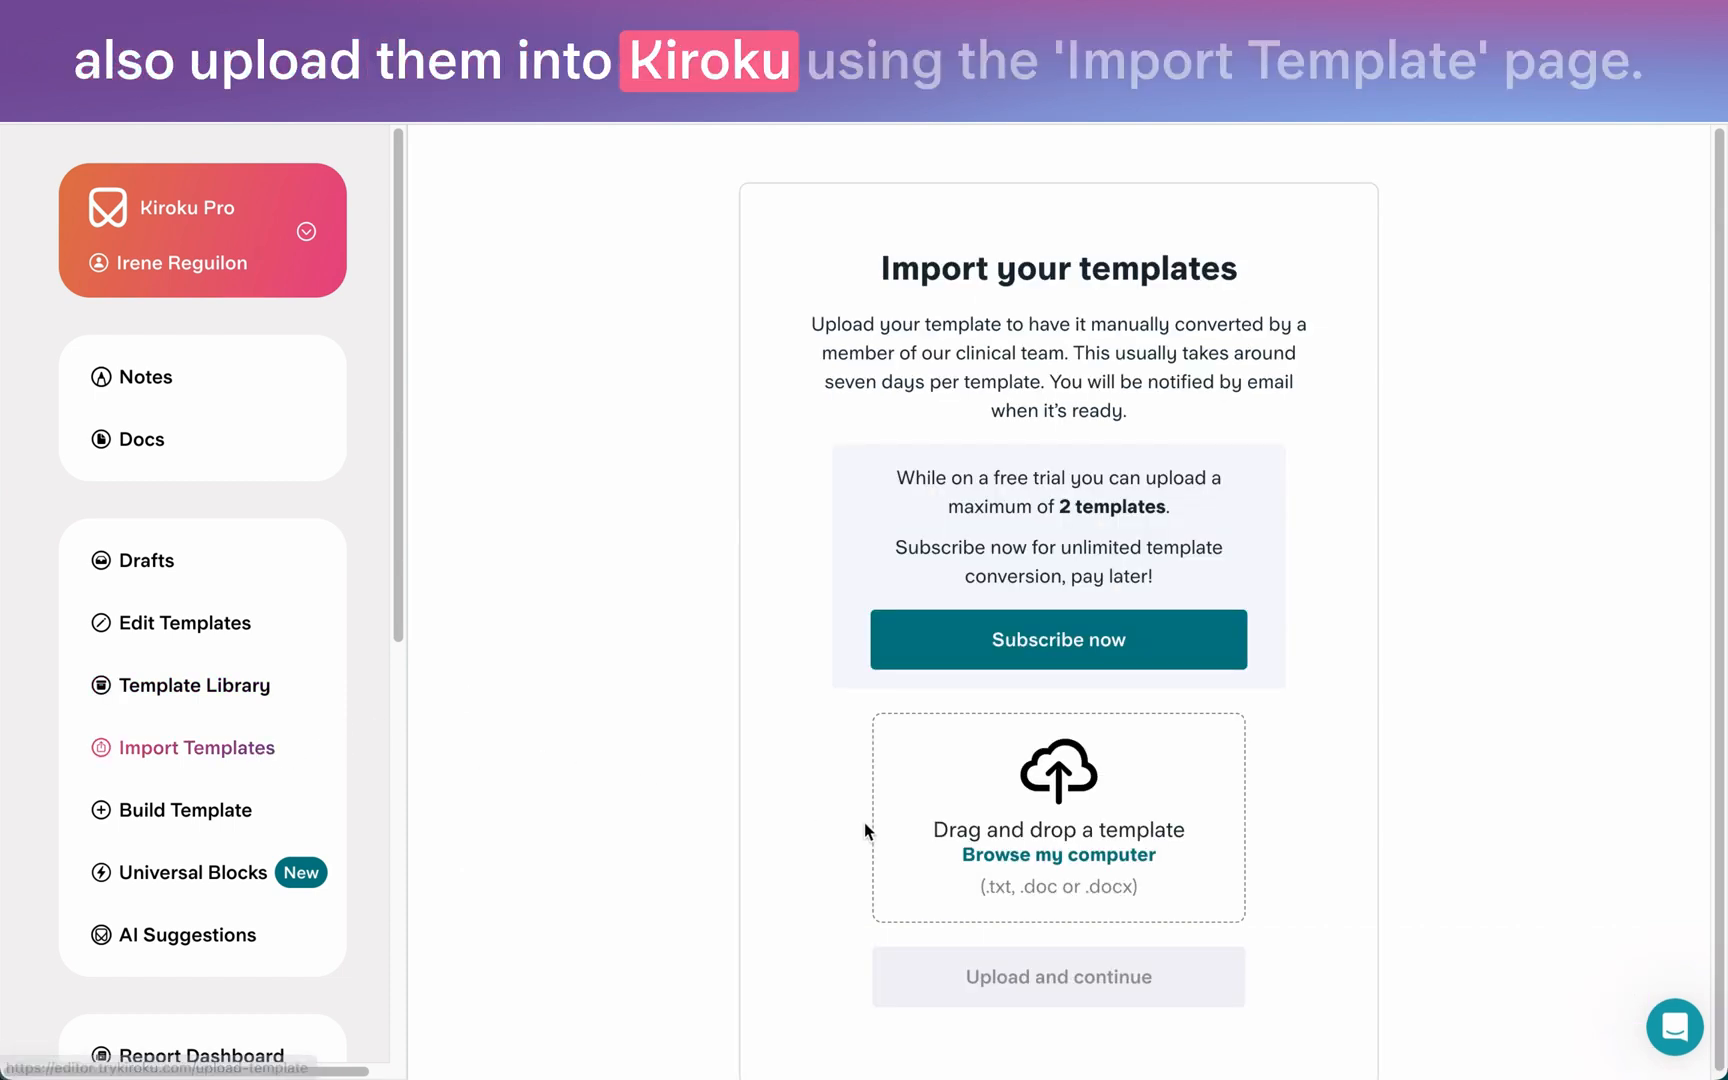
Upload NP Exam template IR.docx for conversion and go back to the dashboard.
click(1056, 855)
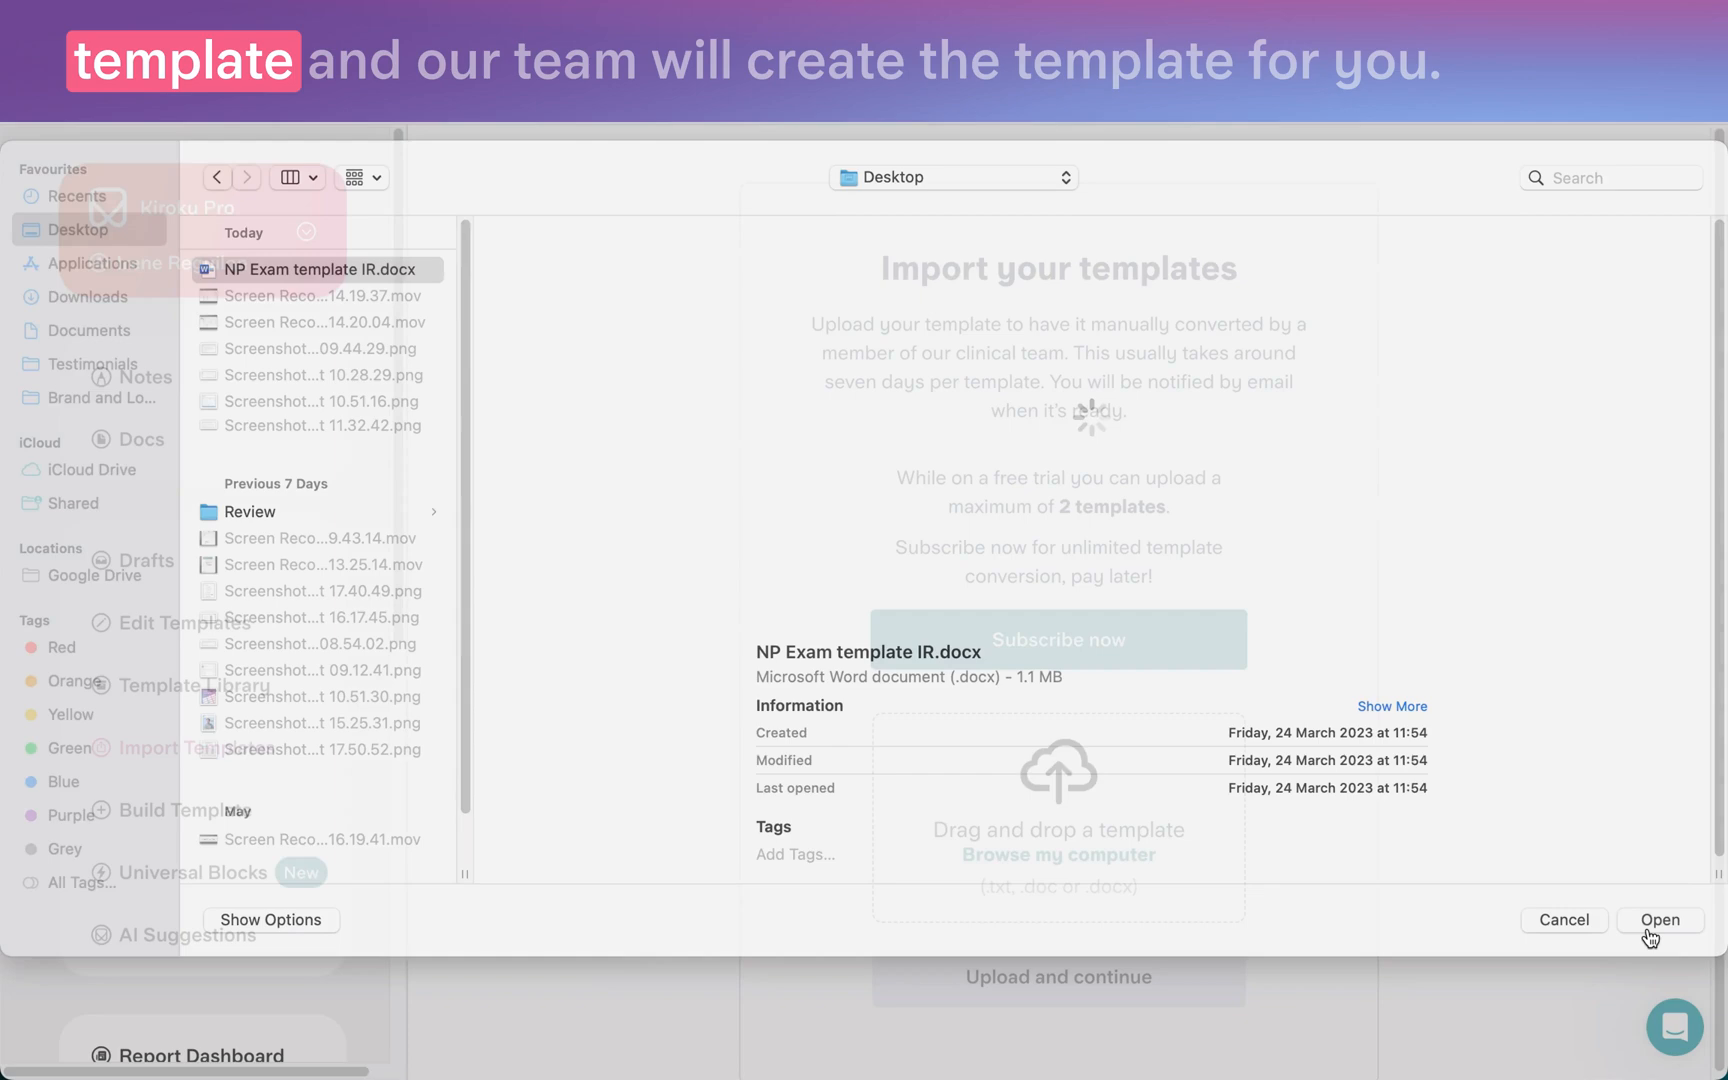
click(1661, 920)
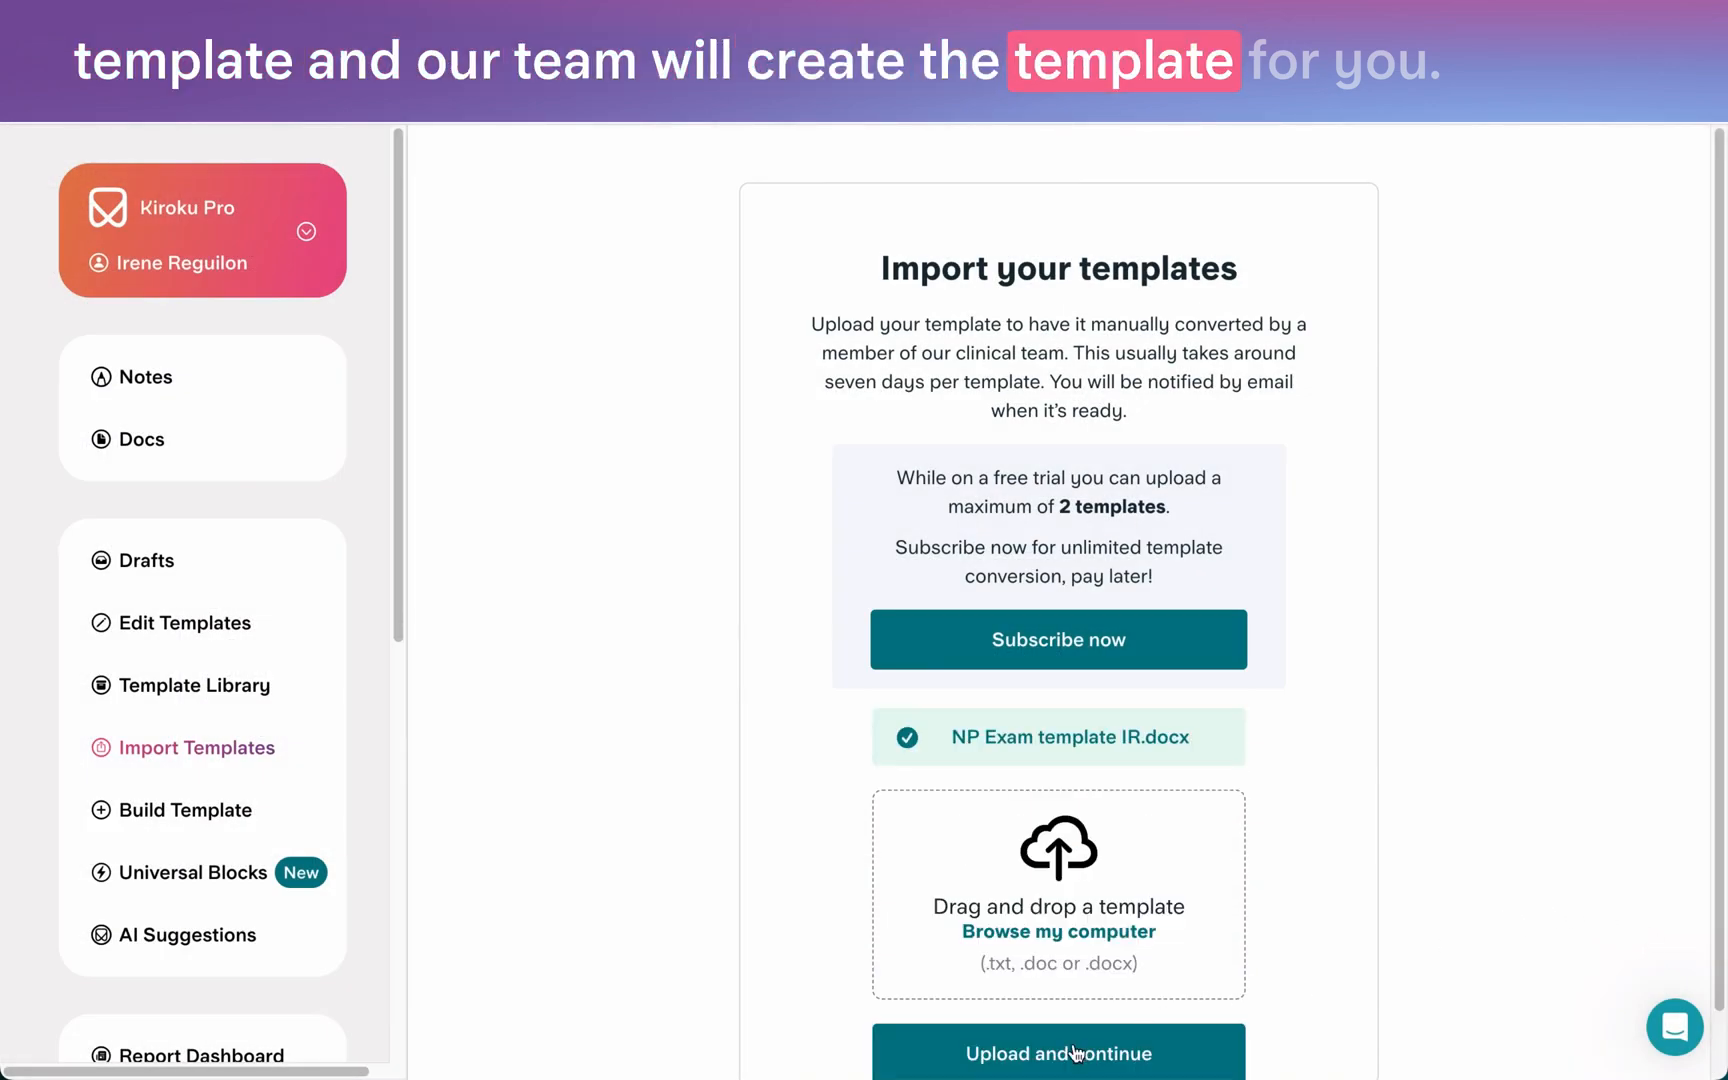
click(1056, 1051)
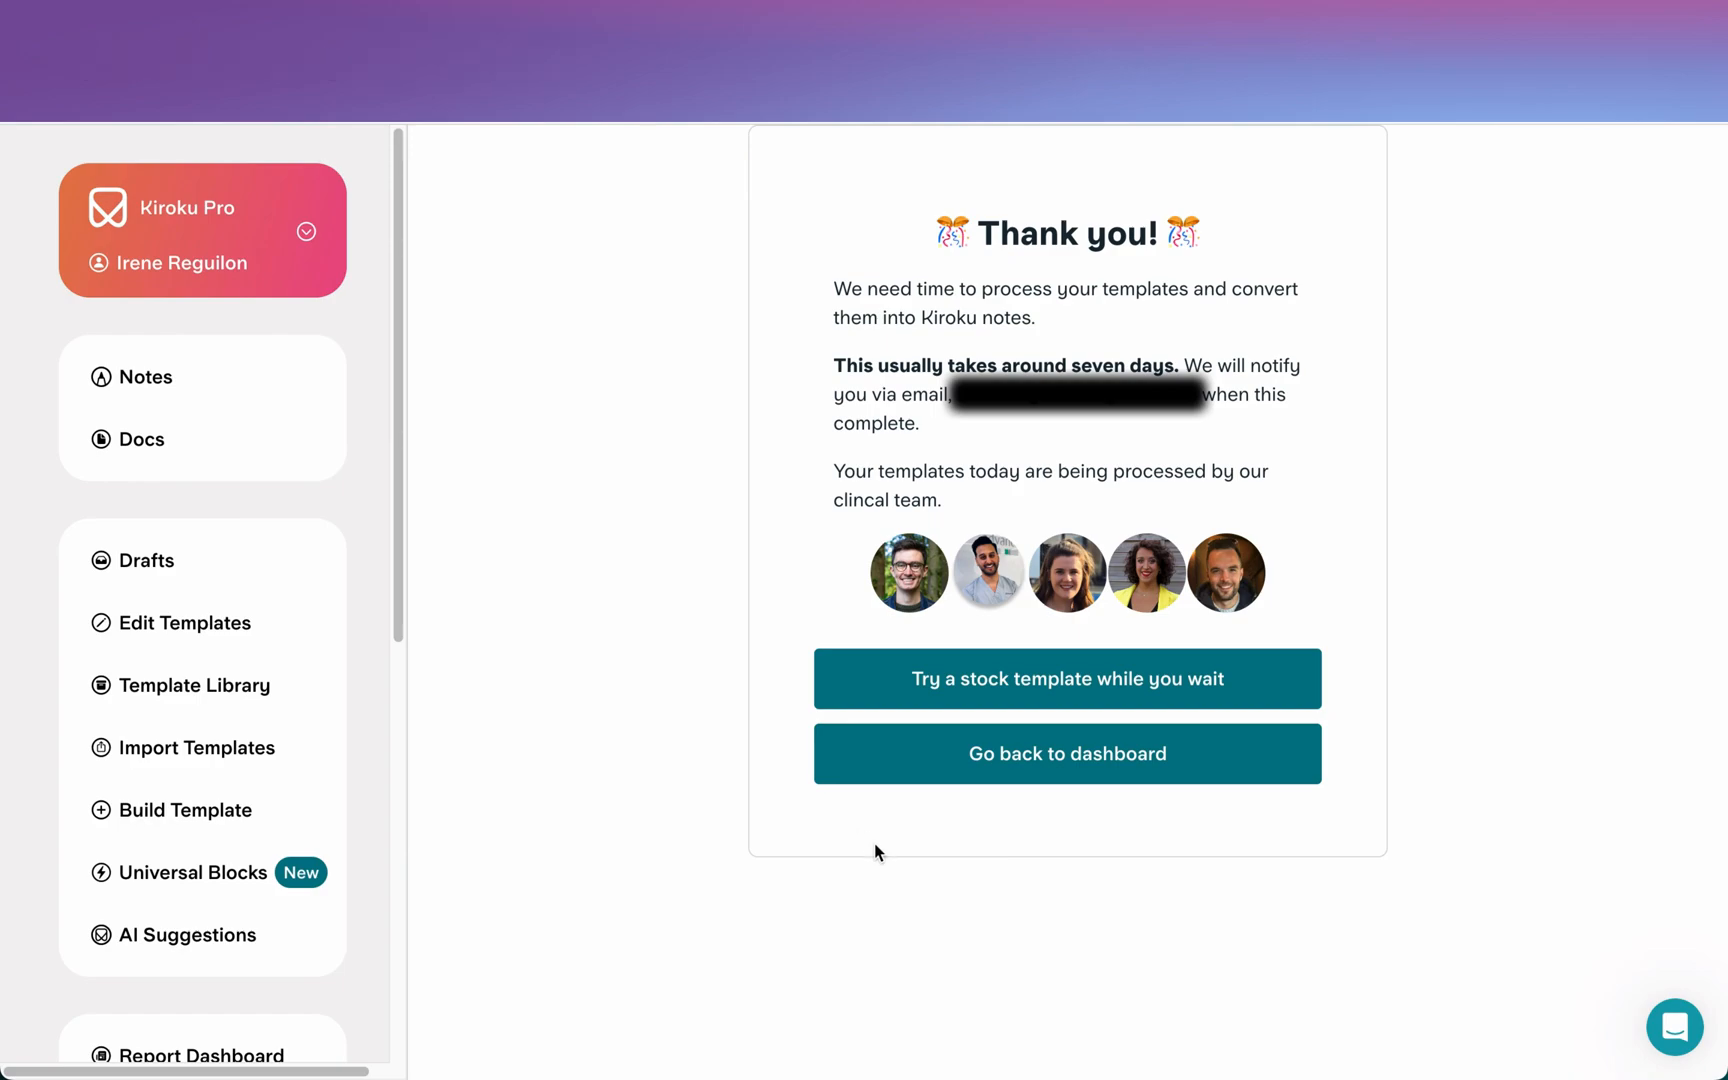
click(1066, 753)
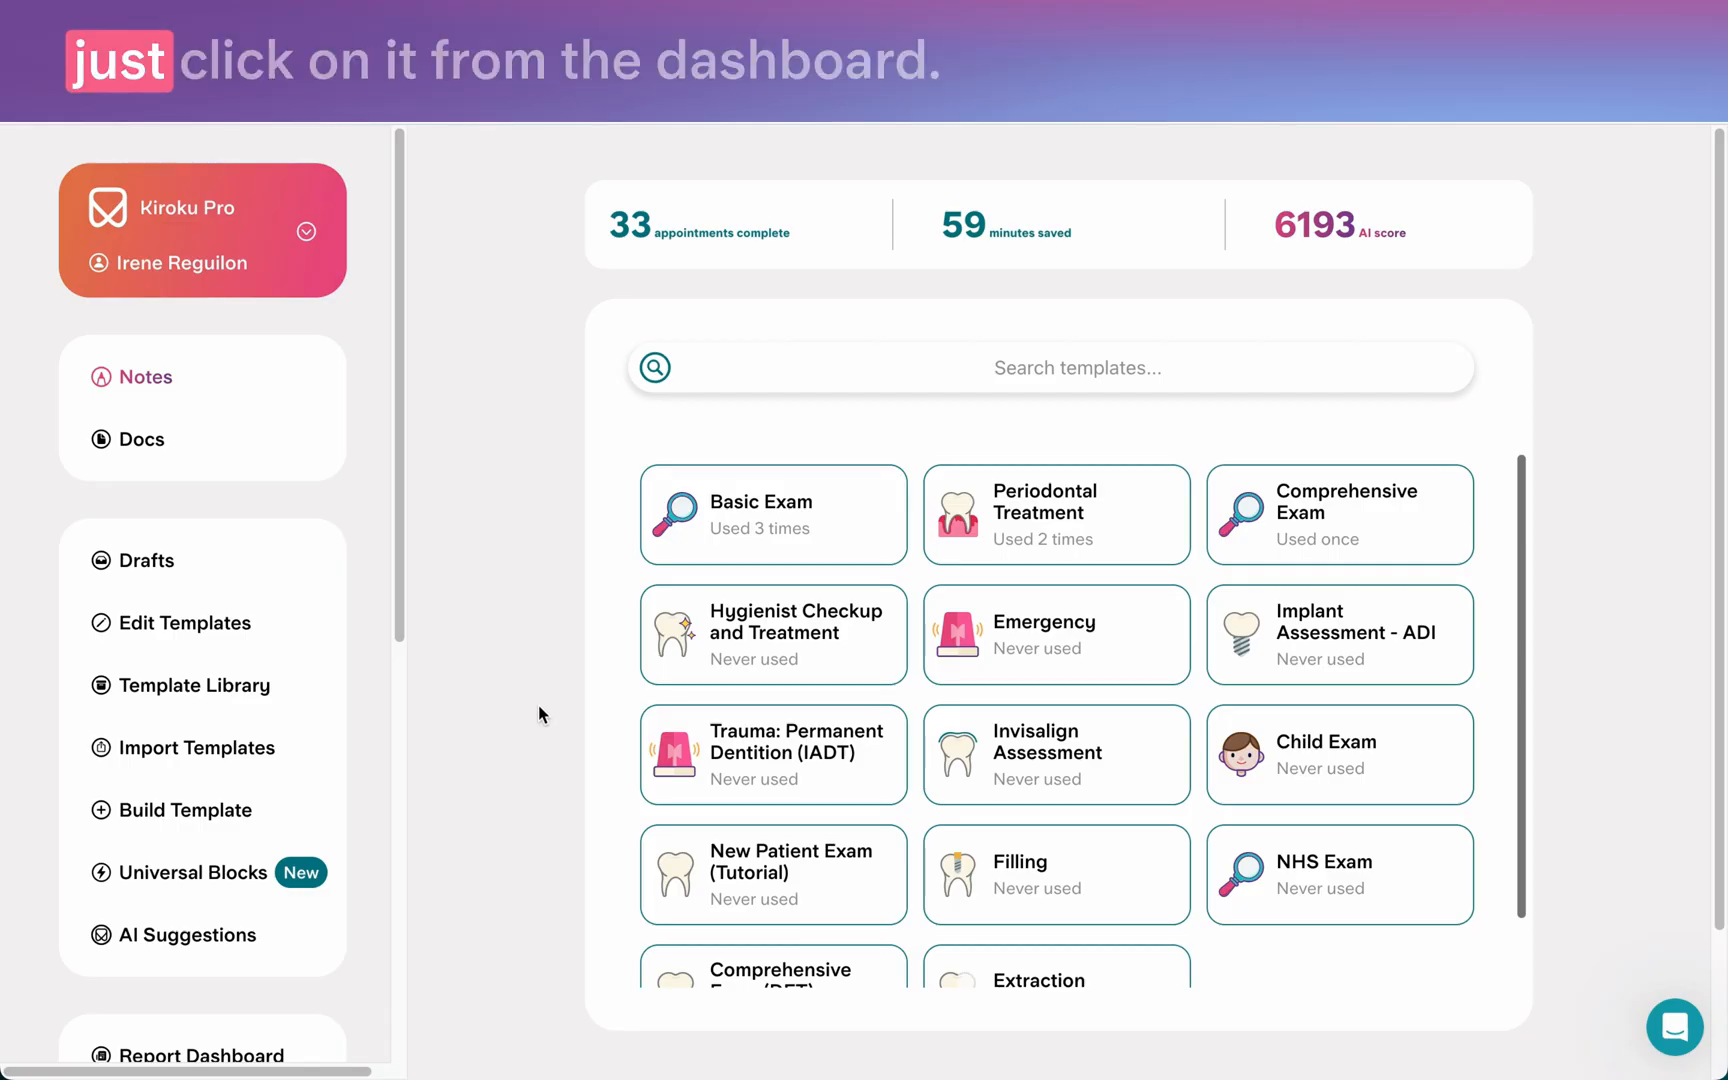
mouse_move(771, 514)
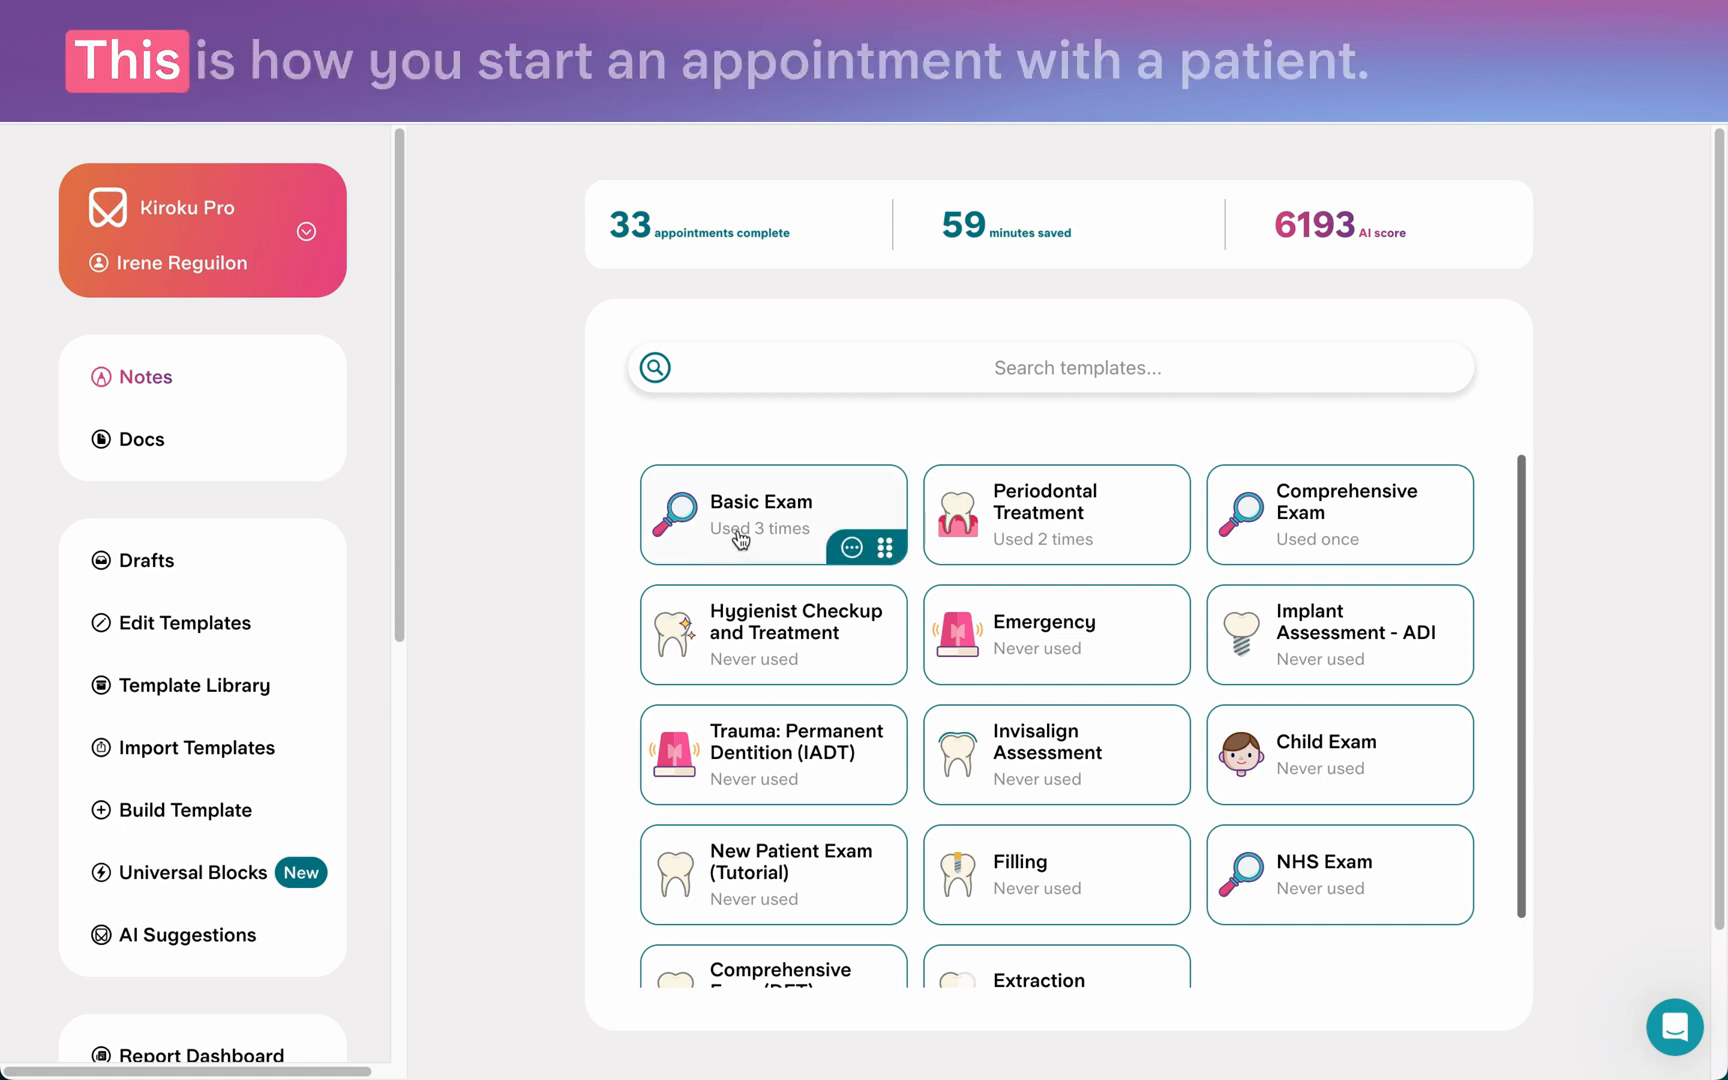
Open a new note from the Basic Exam tile on the dashboard.
click(771, 514)
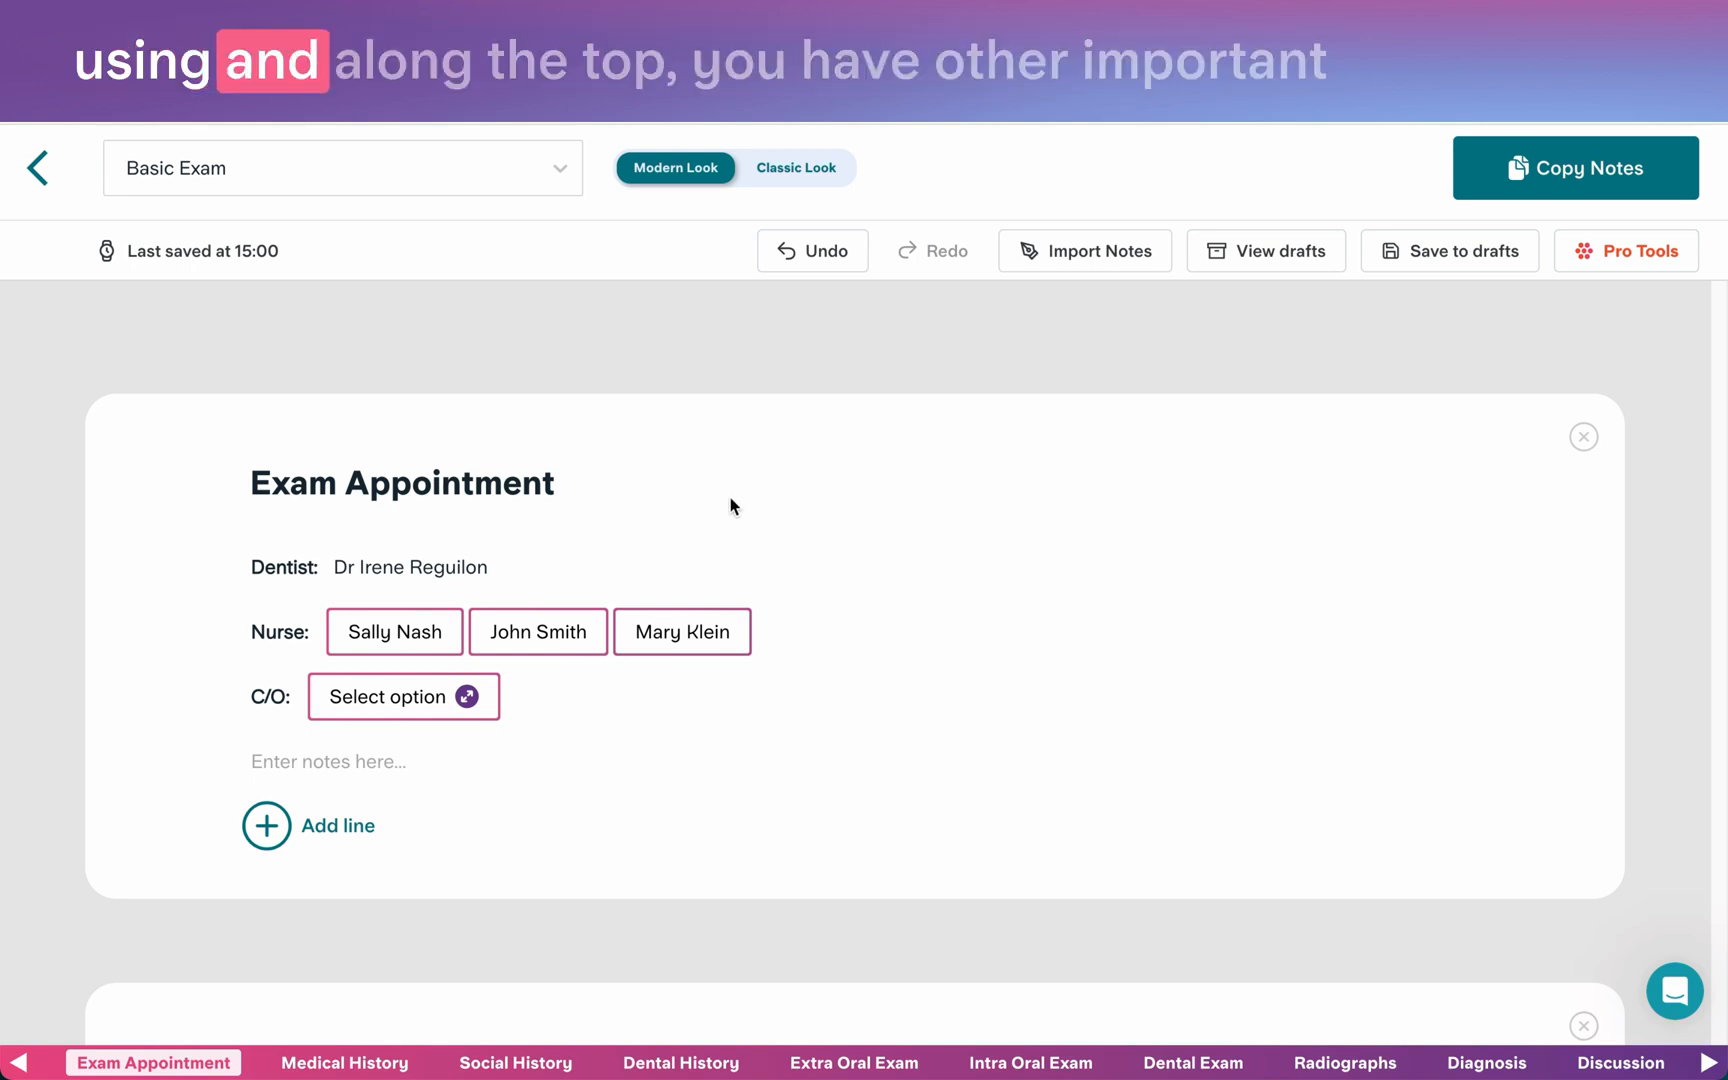
mouse_move(1635, 250)
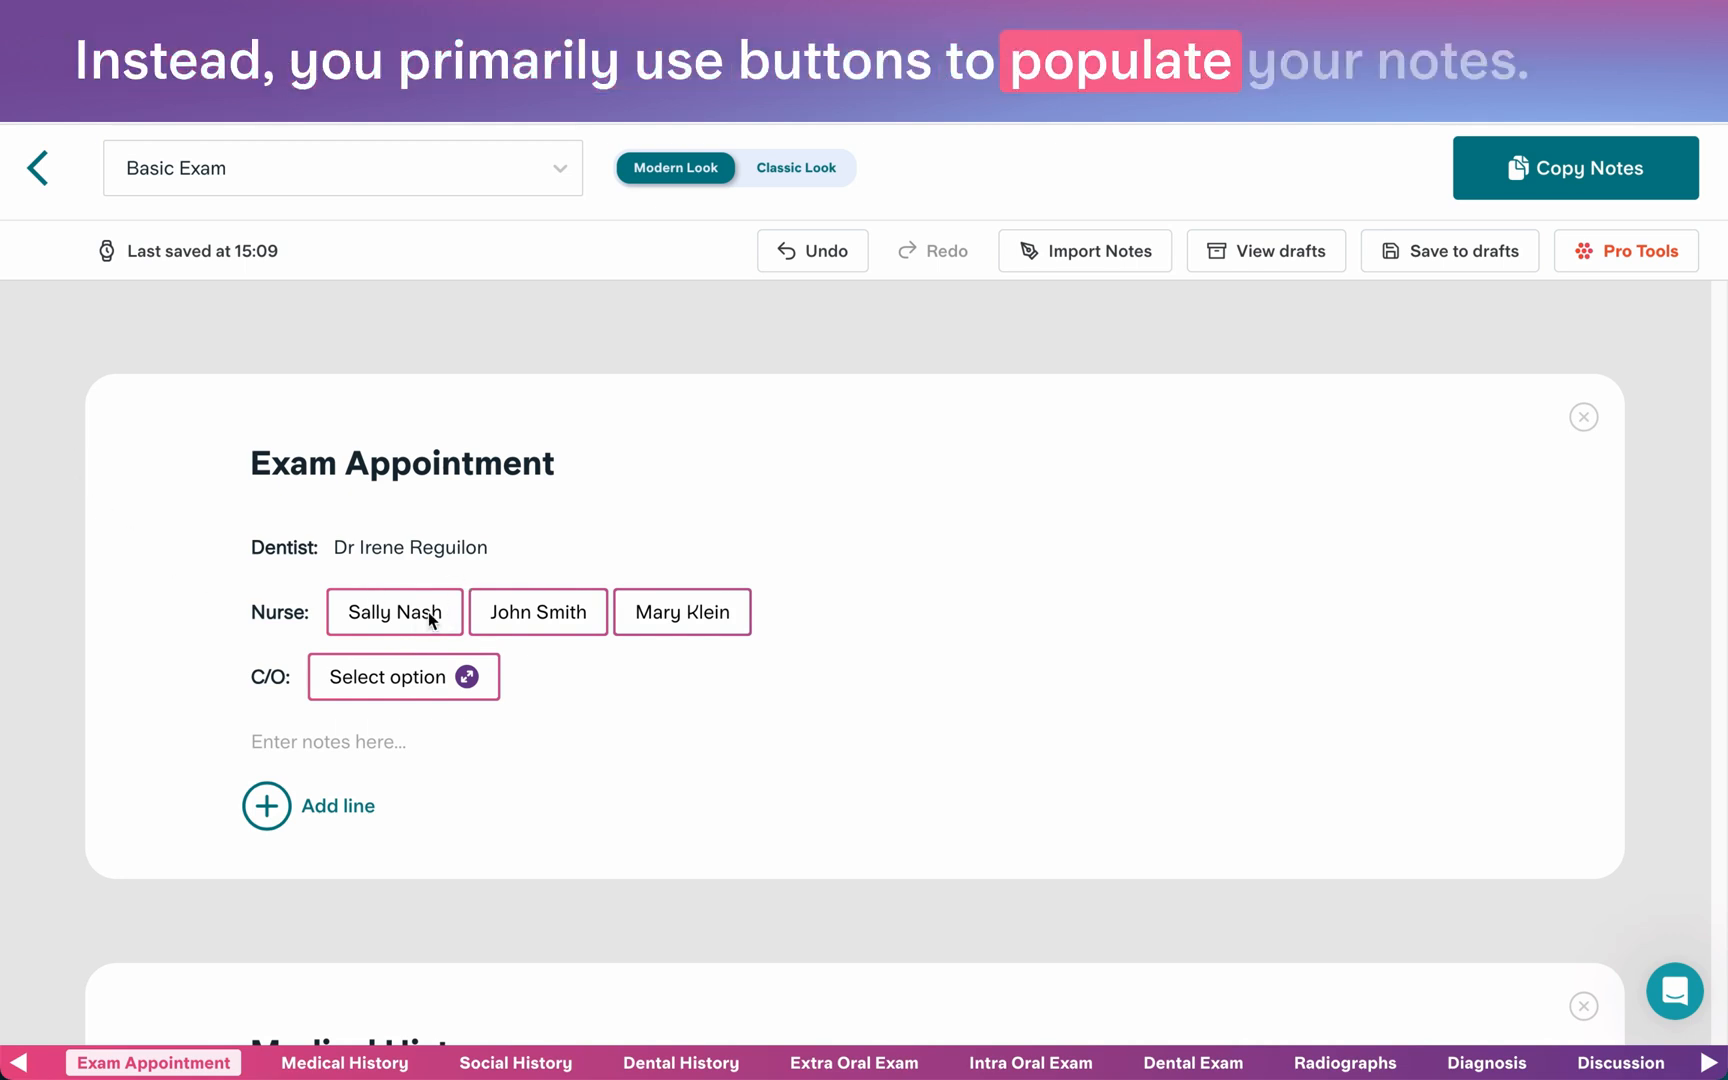
click(393, 612)
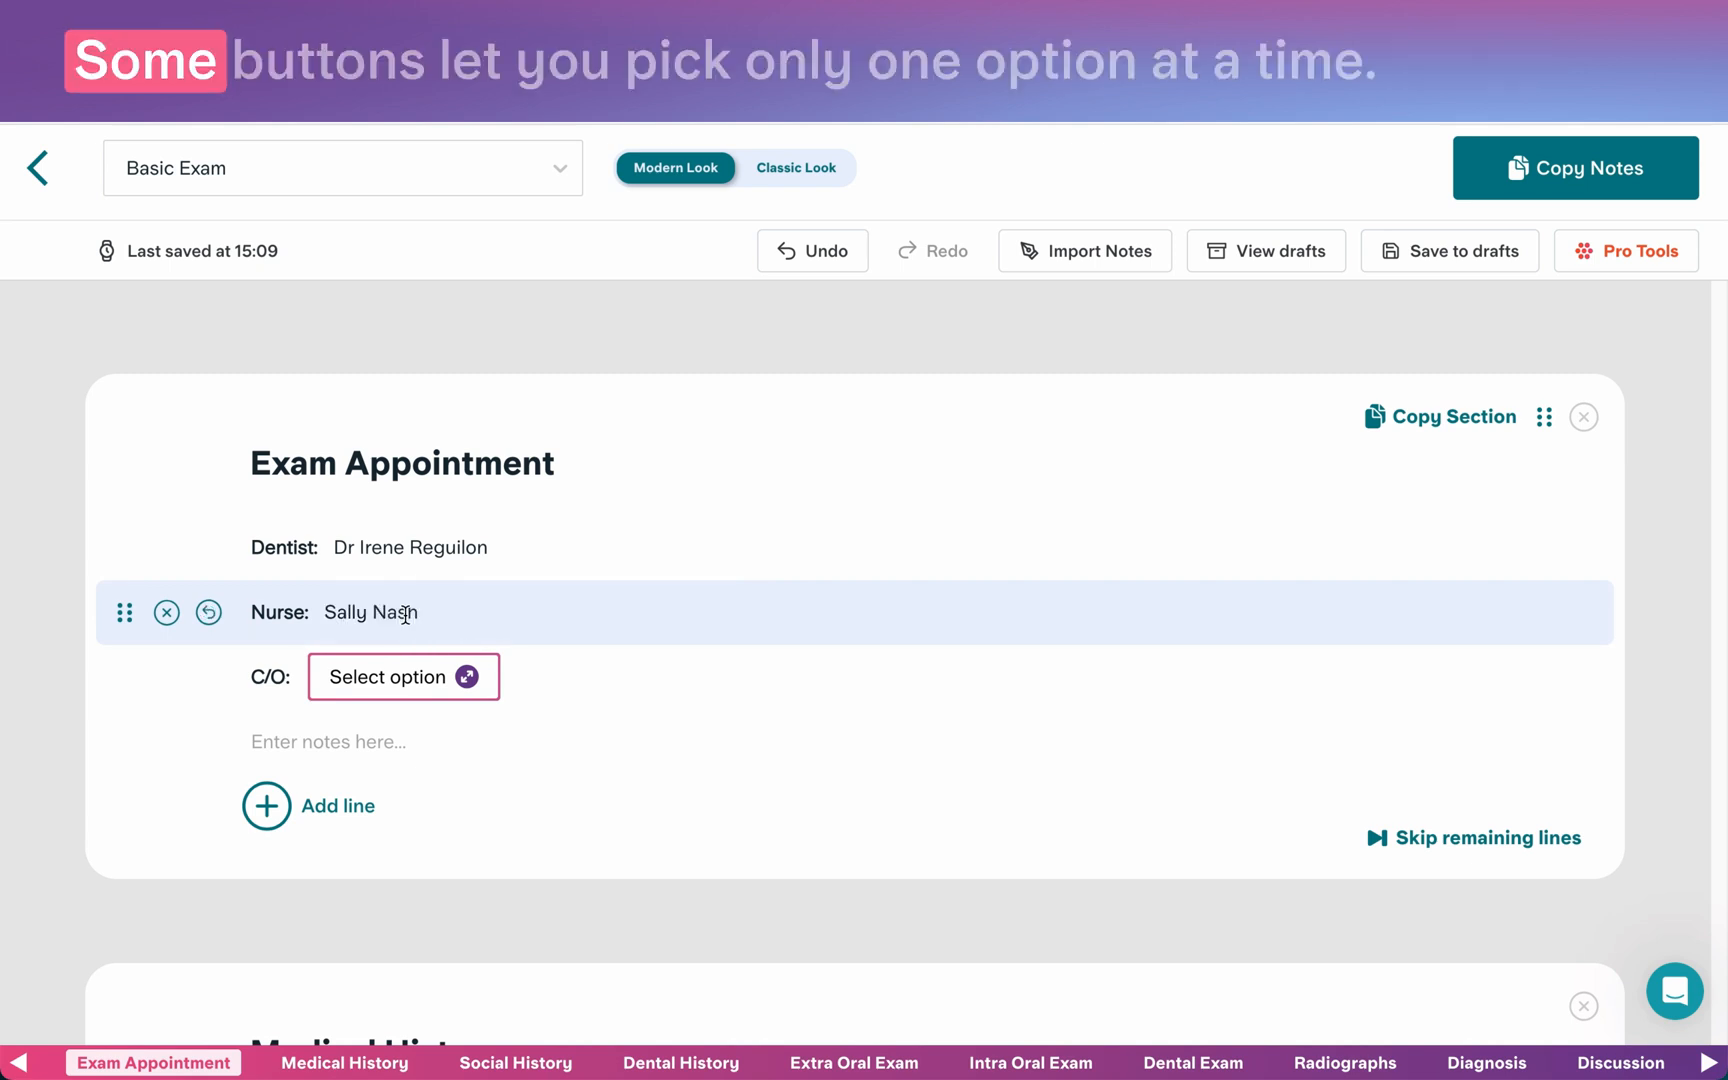
click(402, 676)
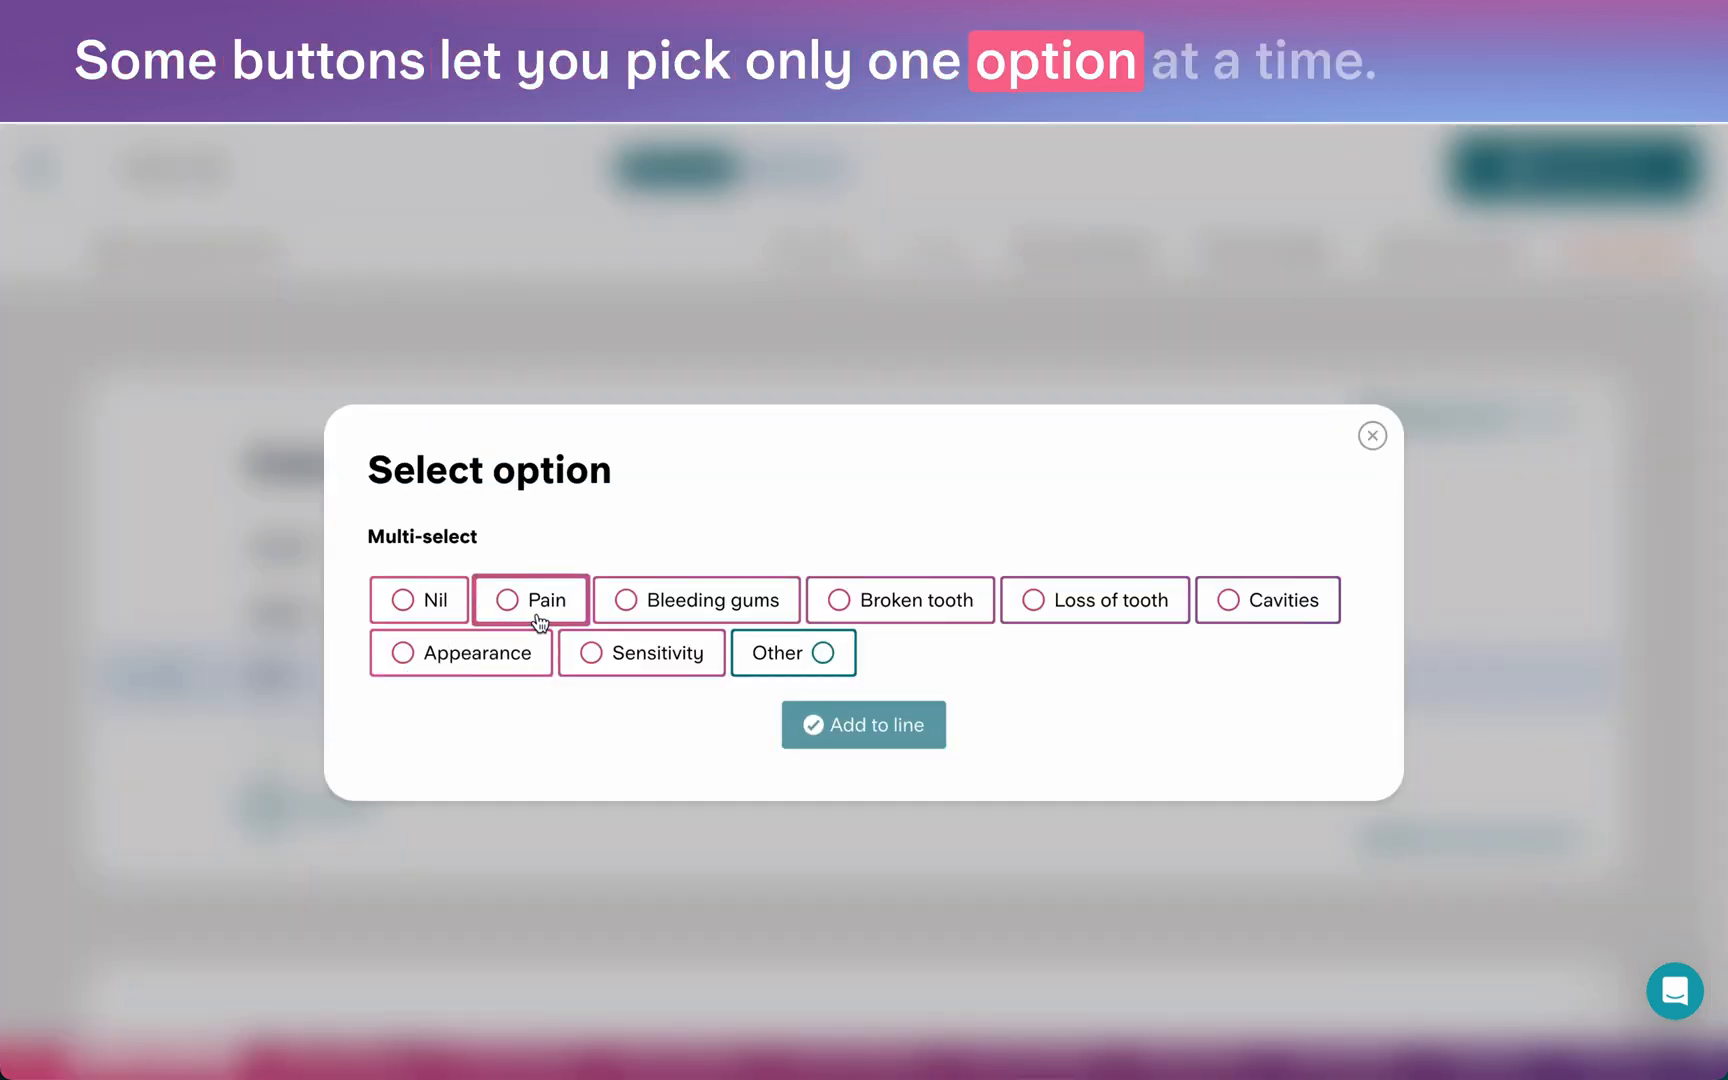
click(695, 600)
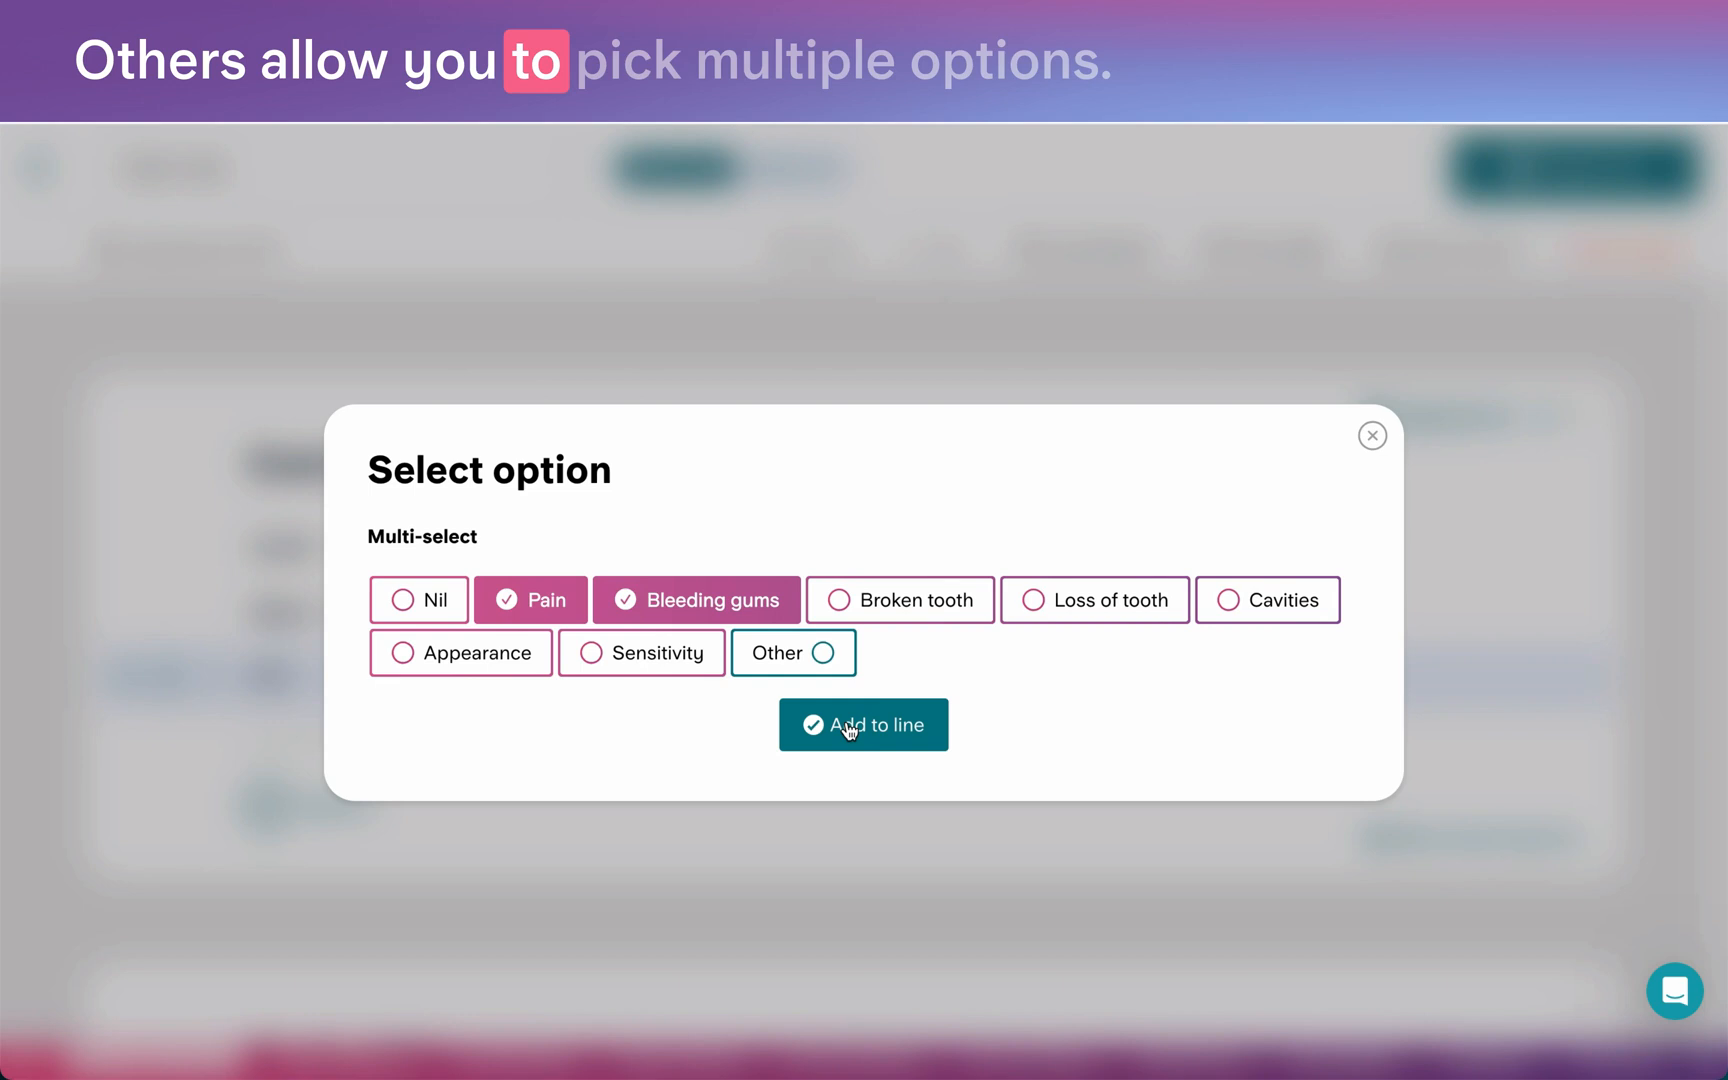
click(864, 725)
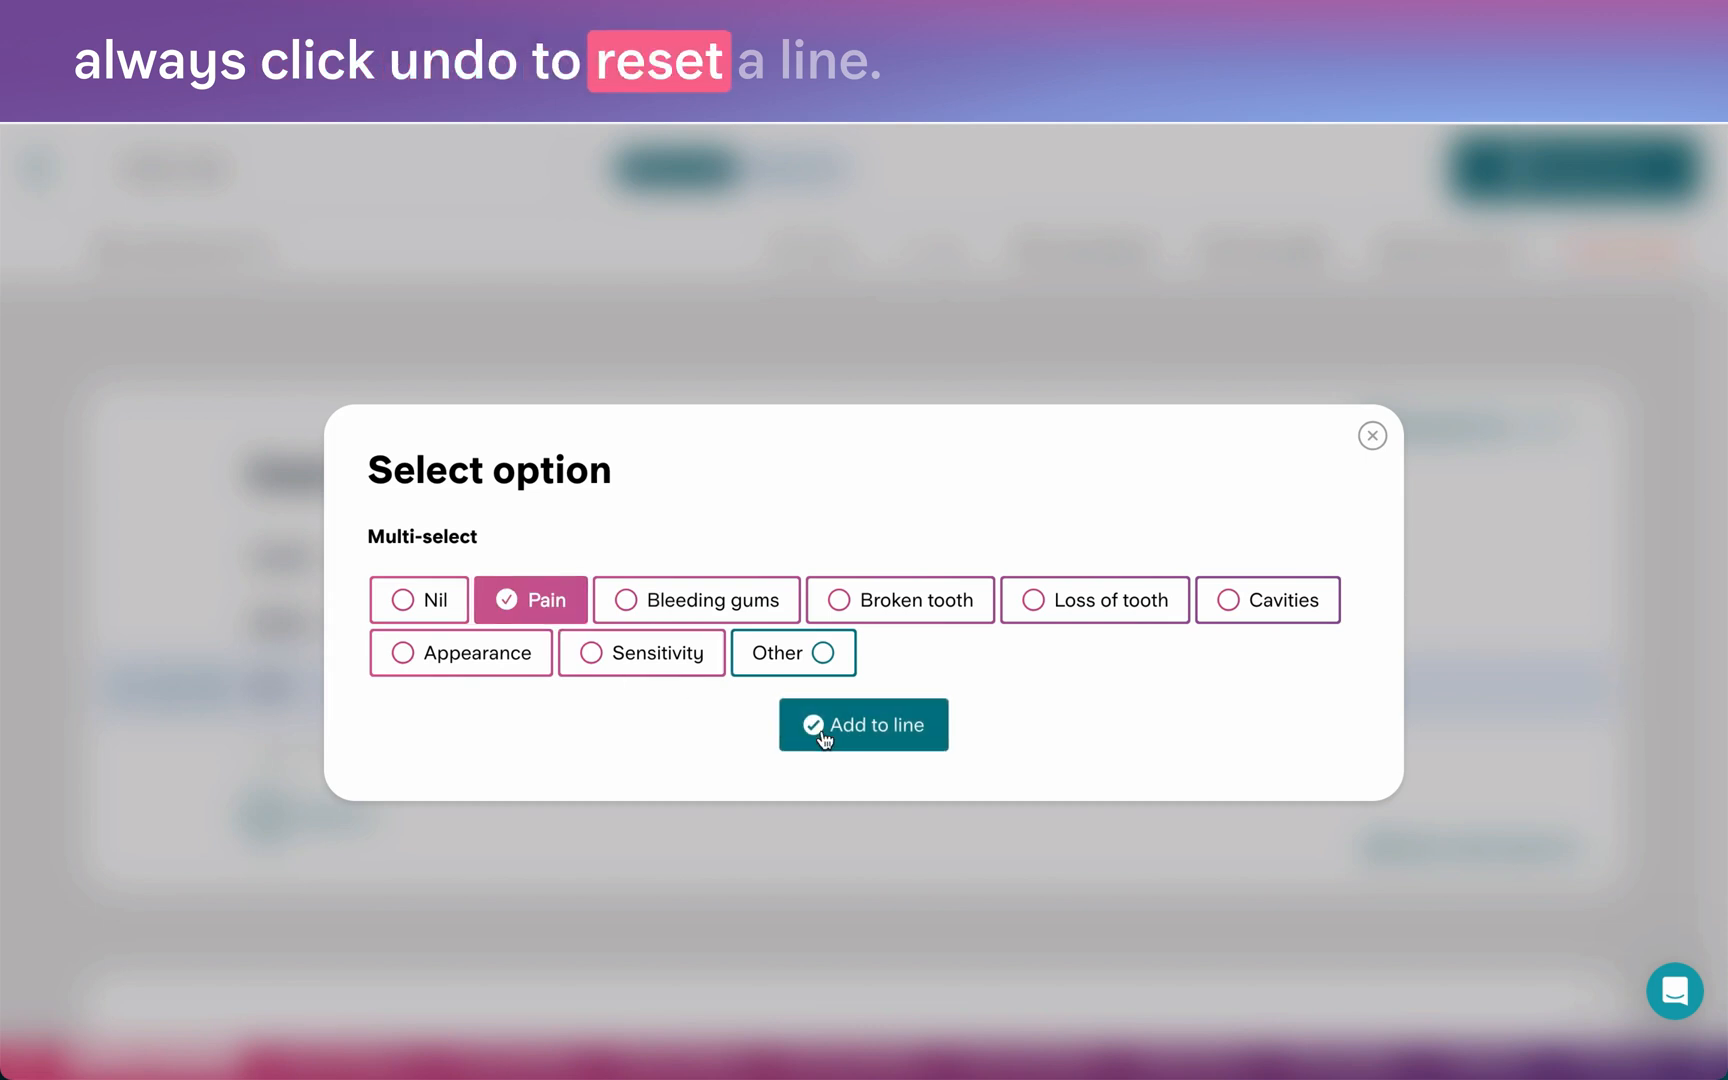
Add Pain to the complaint line and move Onset above Site of pain.
click(863, 725)
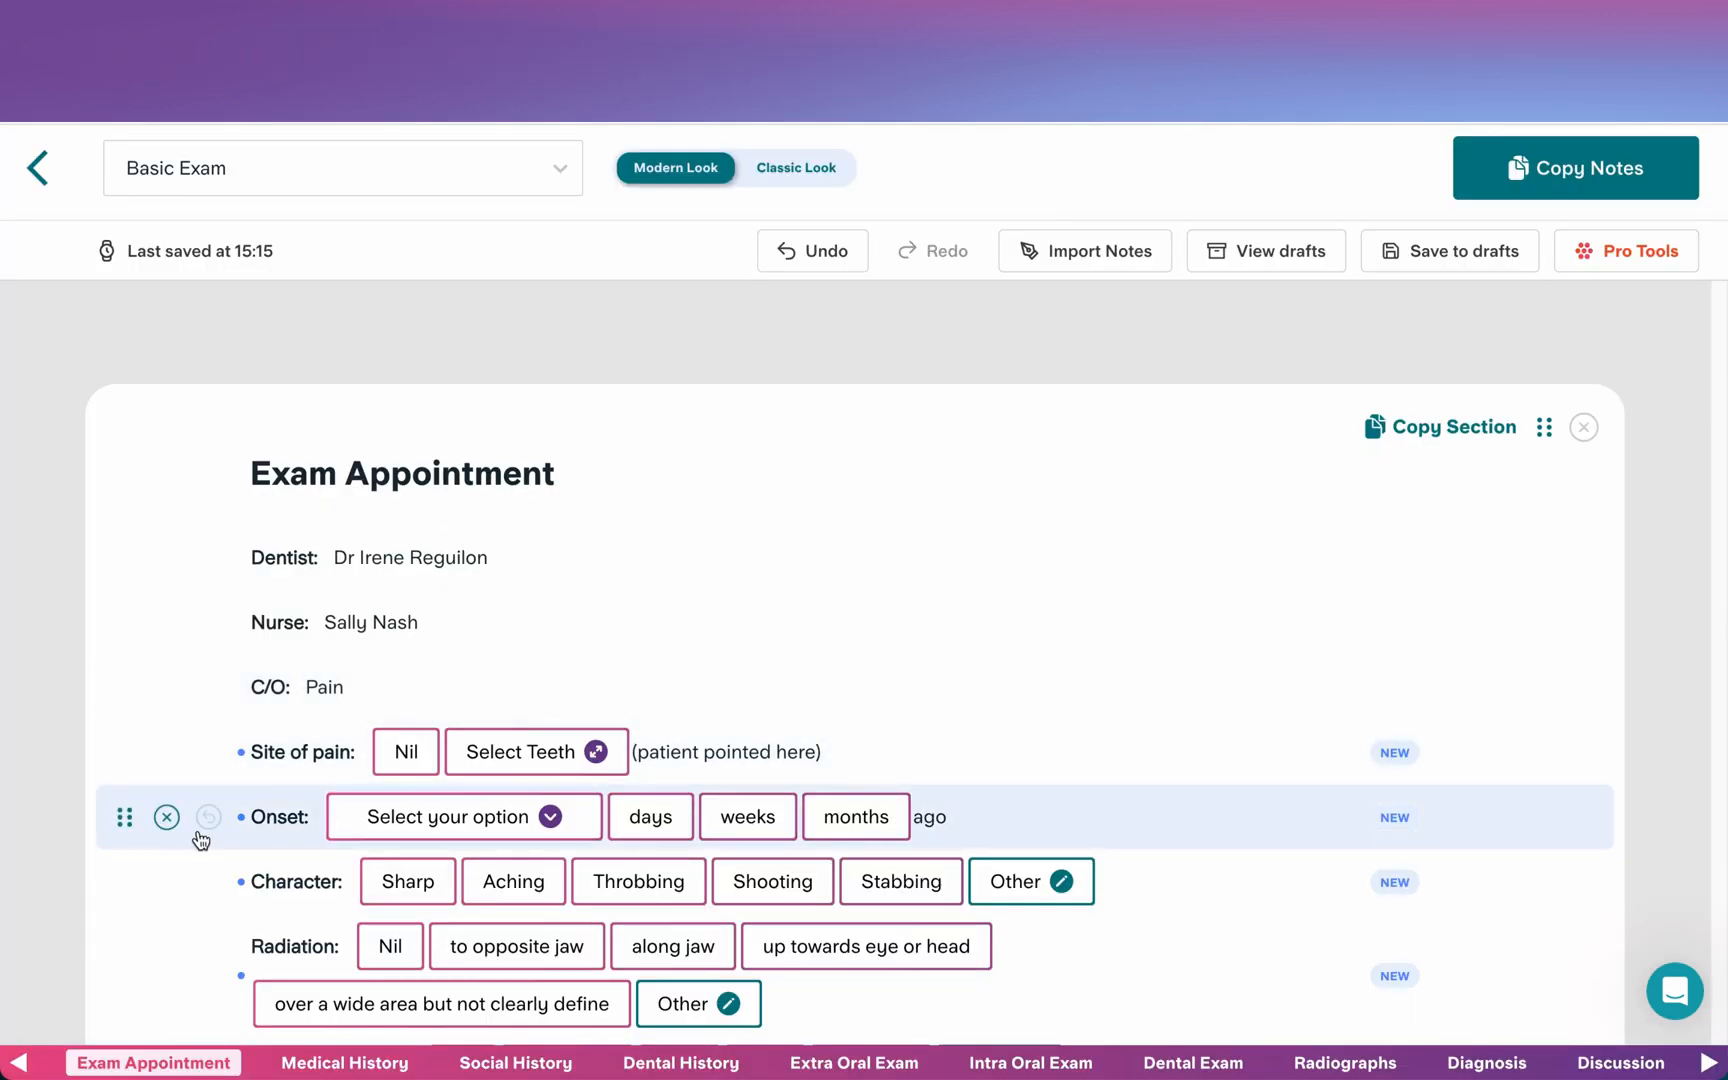
drag(125, 817, 125, 752)
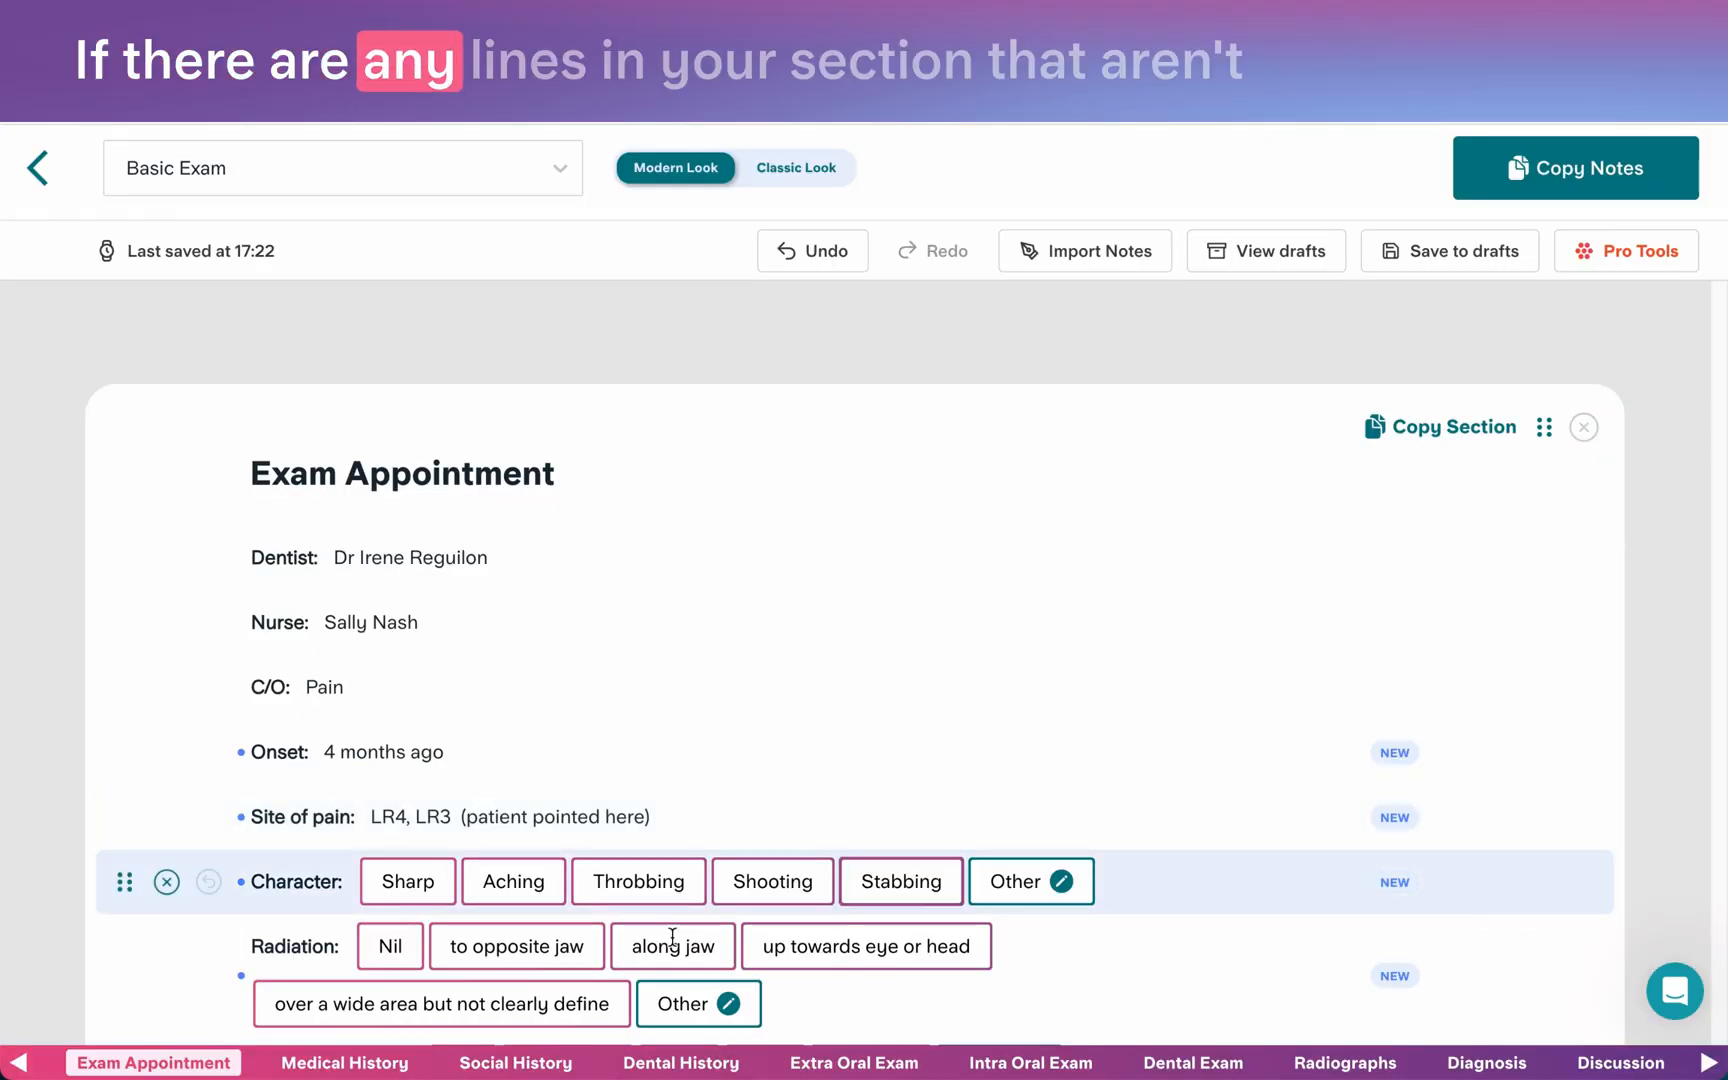
Enter 'gummies' as the relieving factor and answer No to taking painkillers.
click(512, 881)
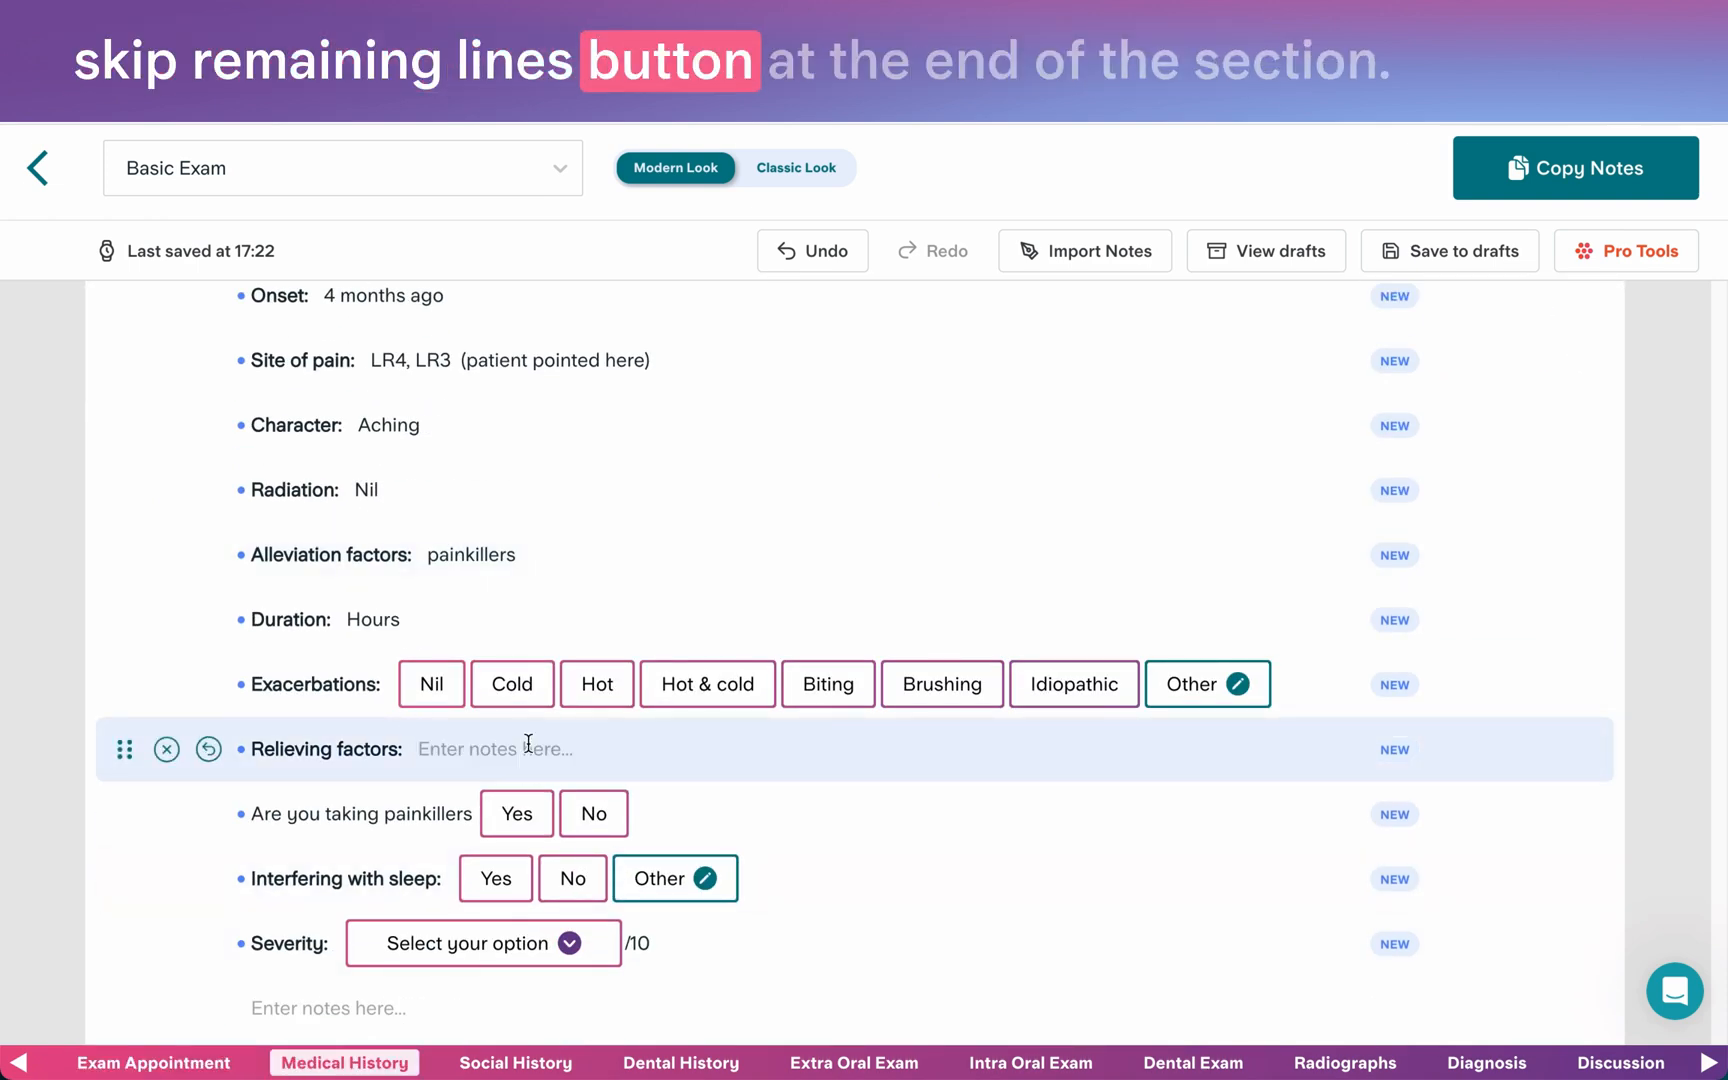
text(gummies)
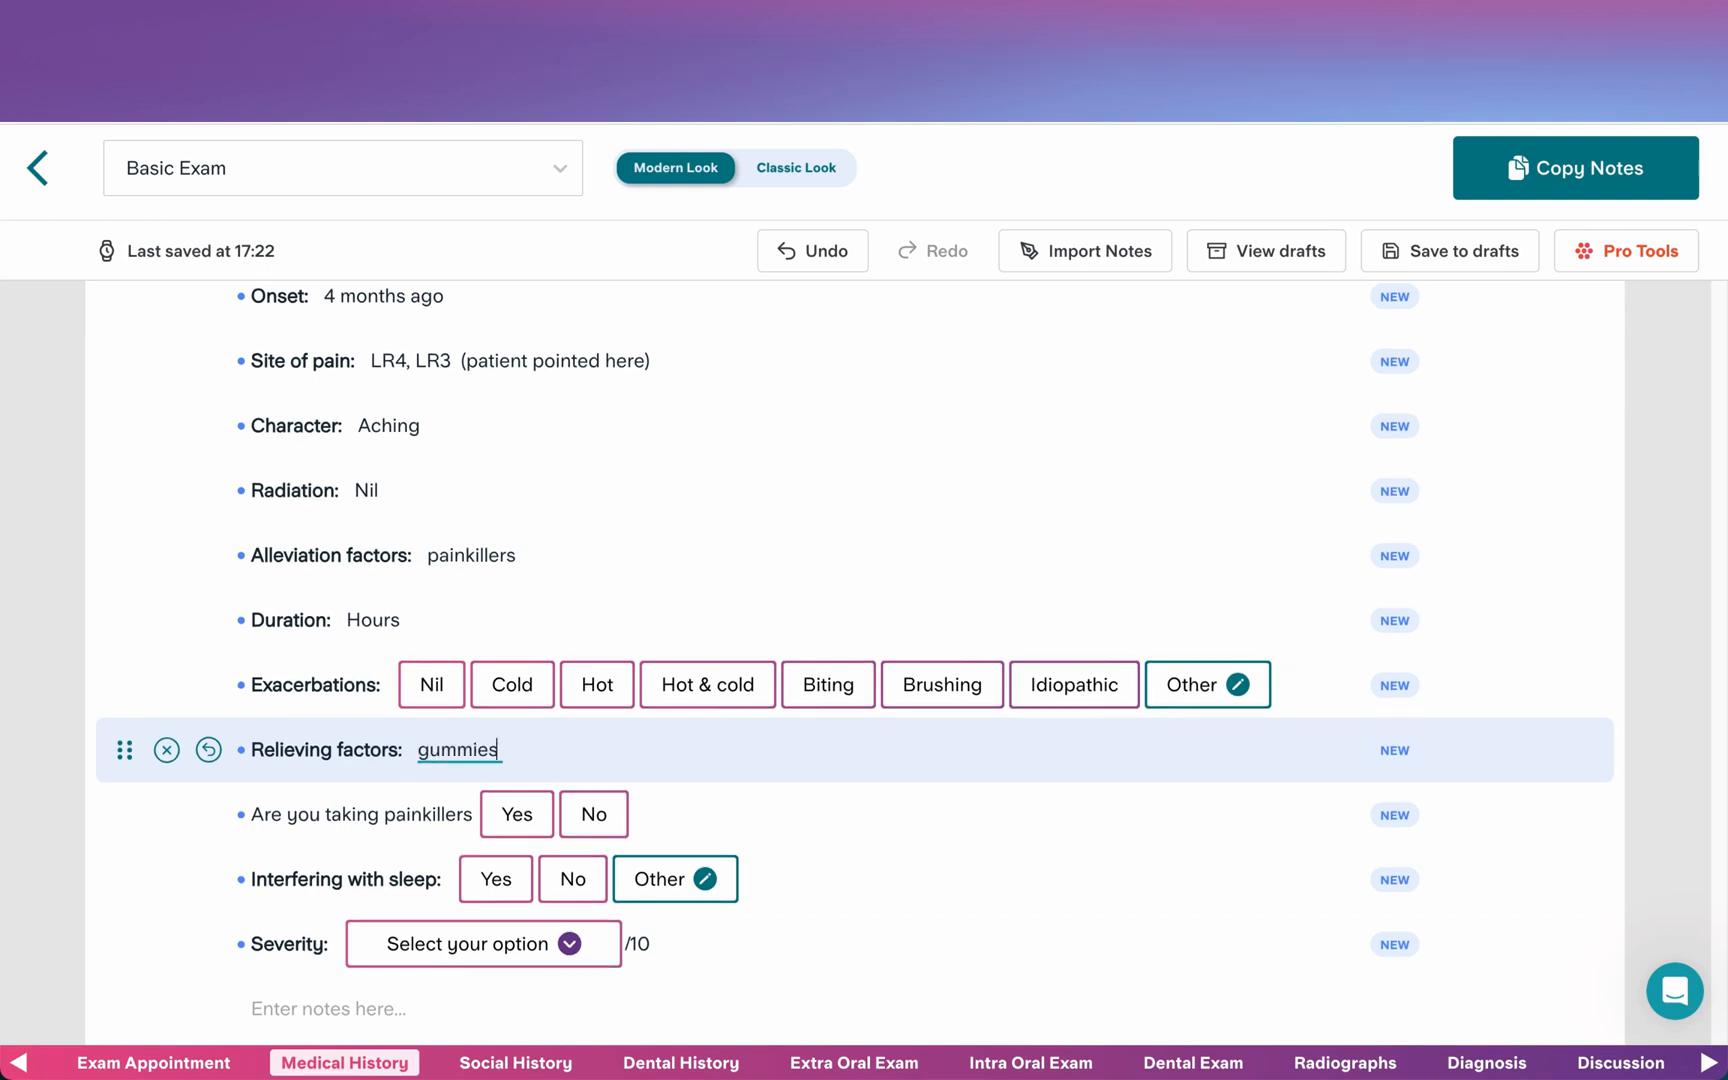
click(483, 943)
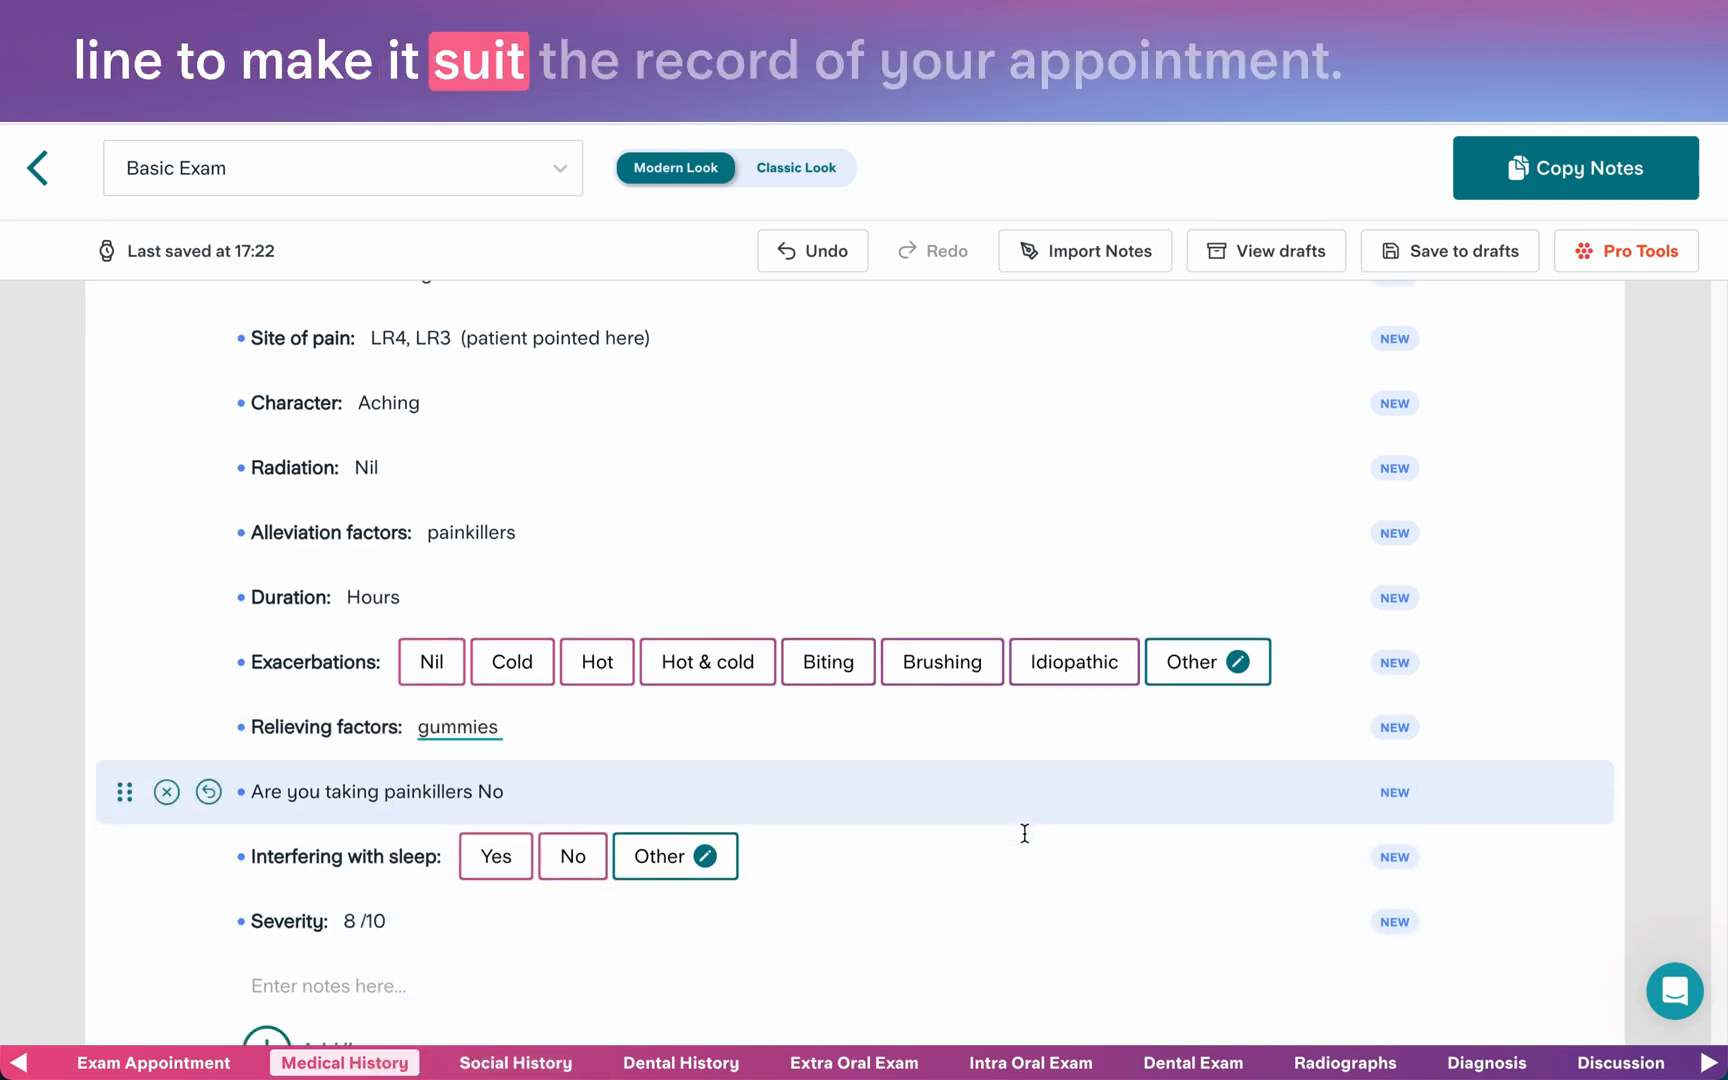
scroll(down, 3)
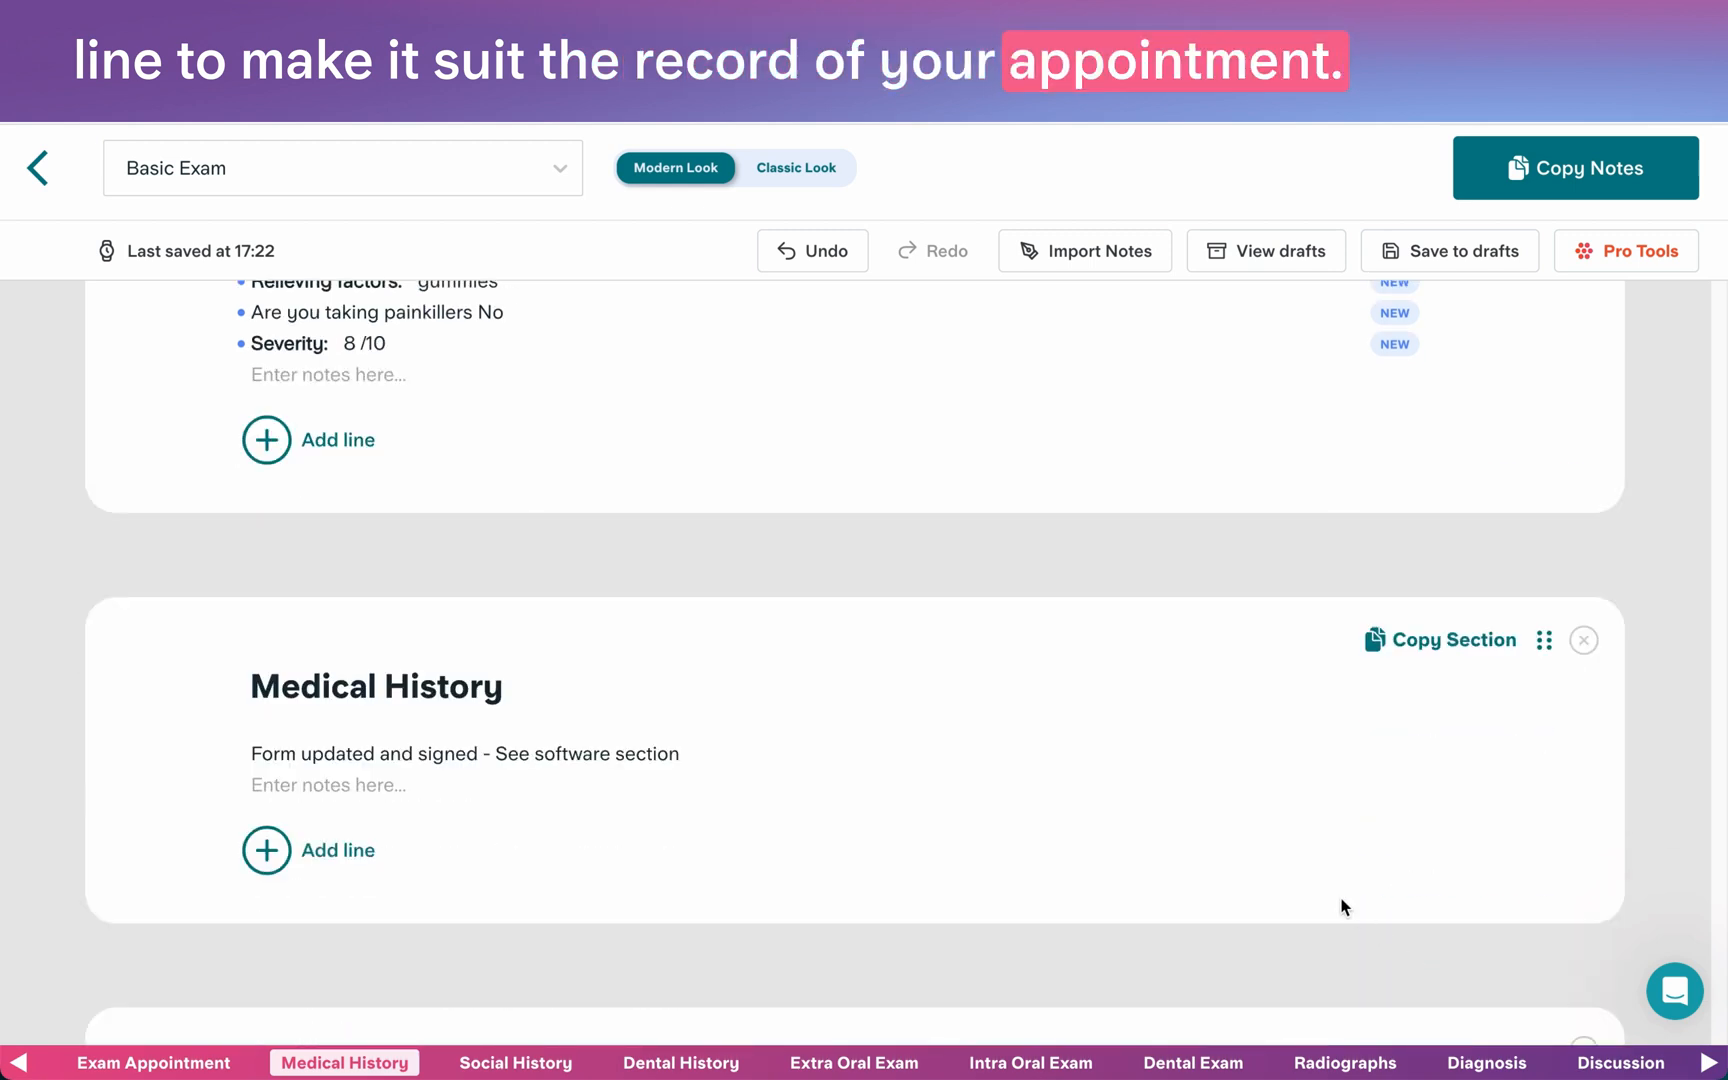
mouse_move(1584, 640)
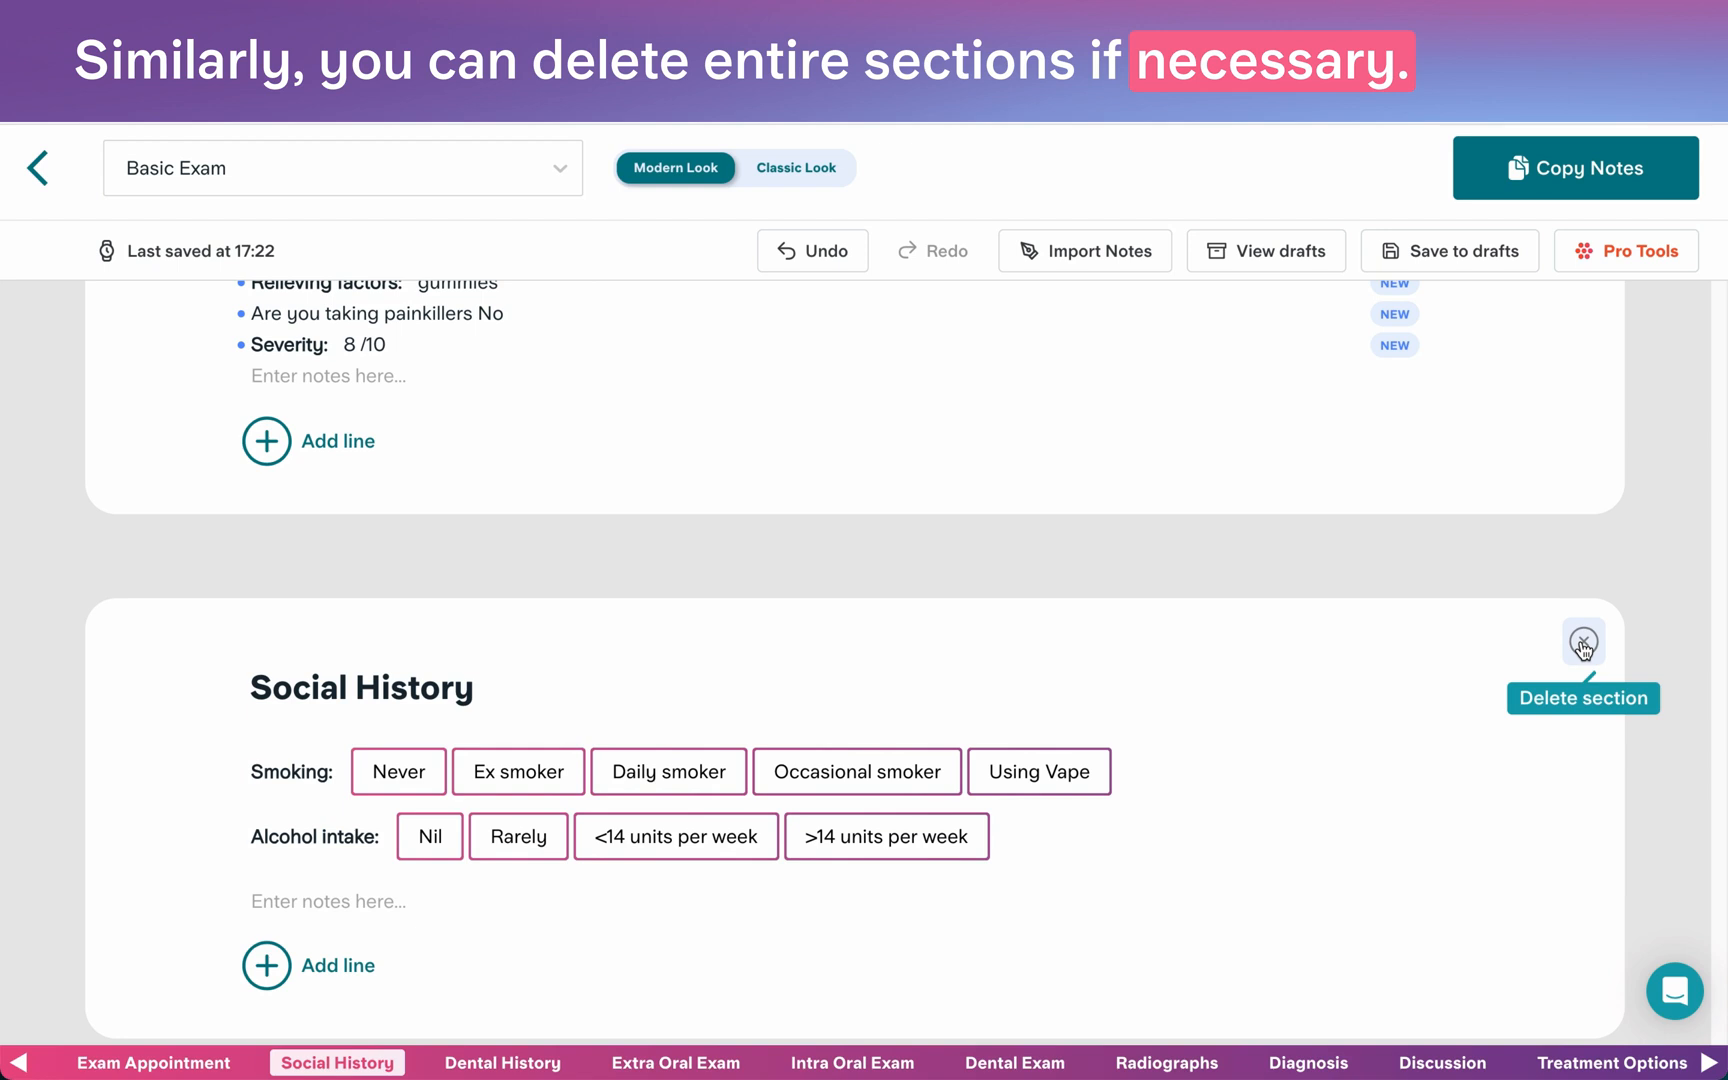
mouse_move(1061, 631)
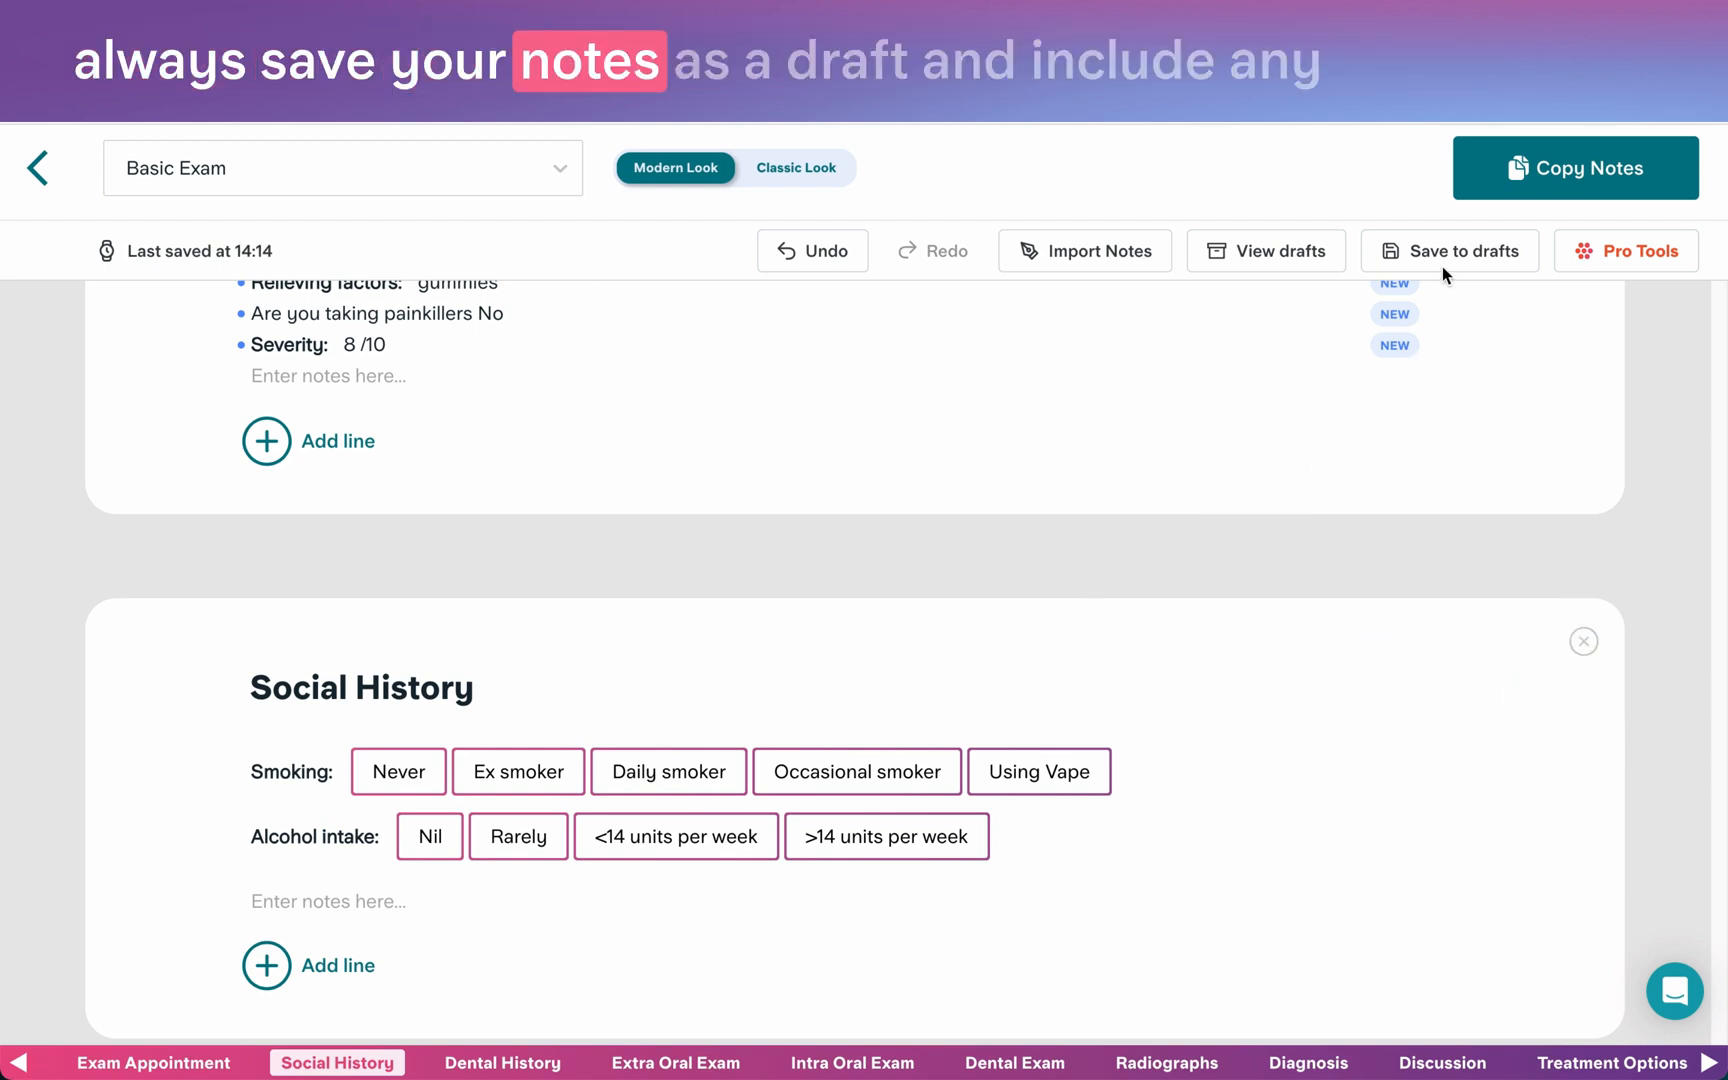
Save the note to drafts as Incomplete under patient initials KL.
click(1464, 250)
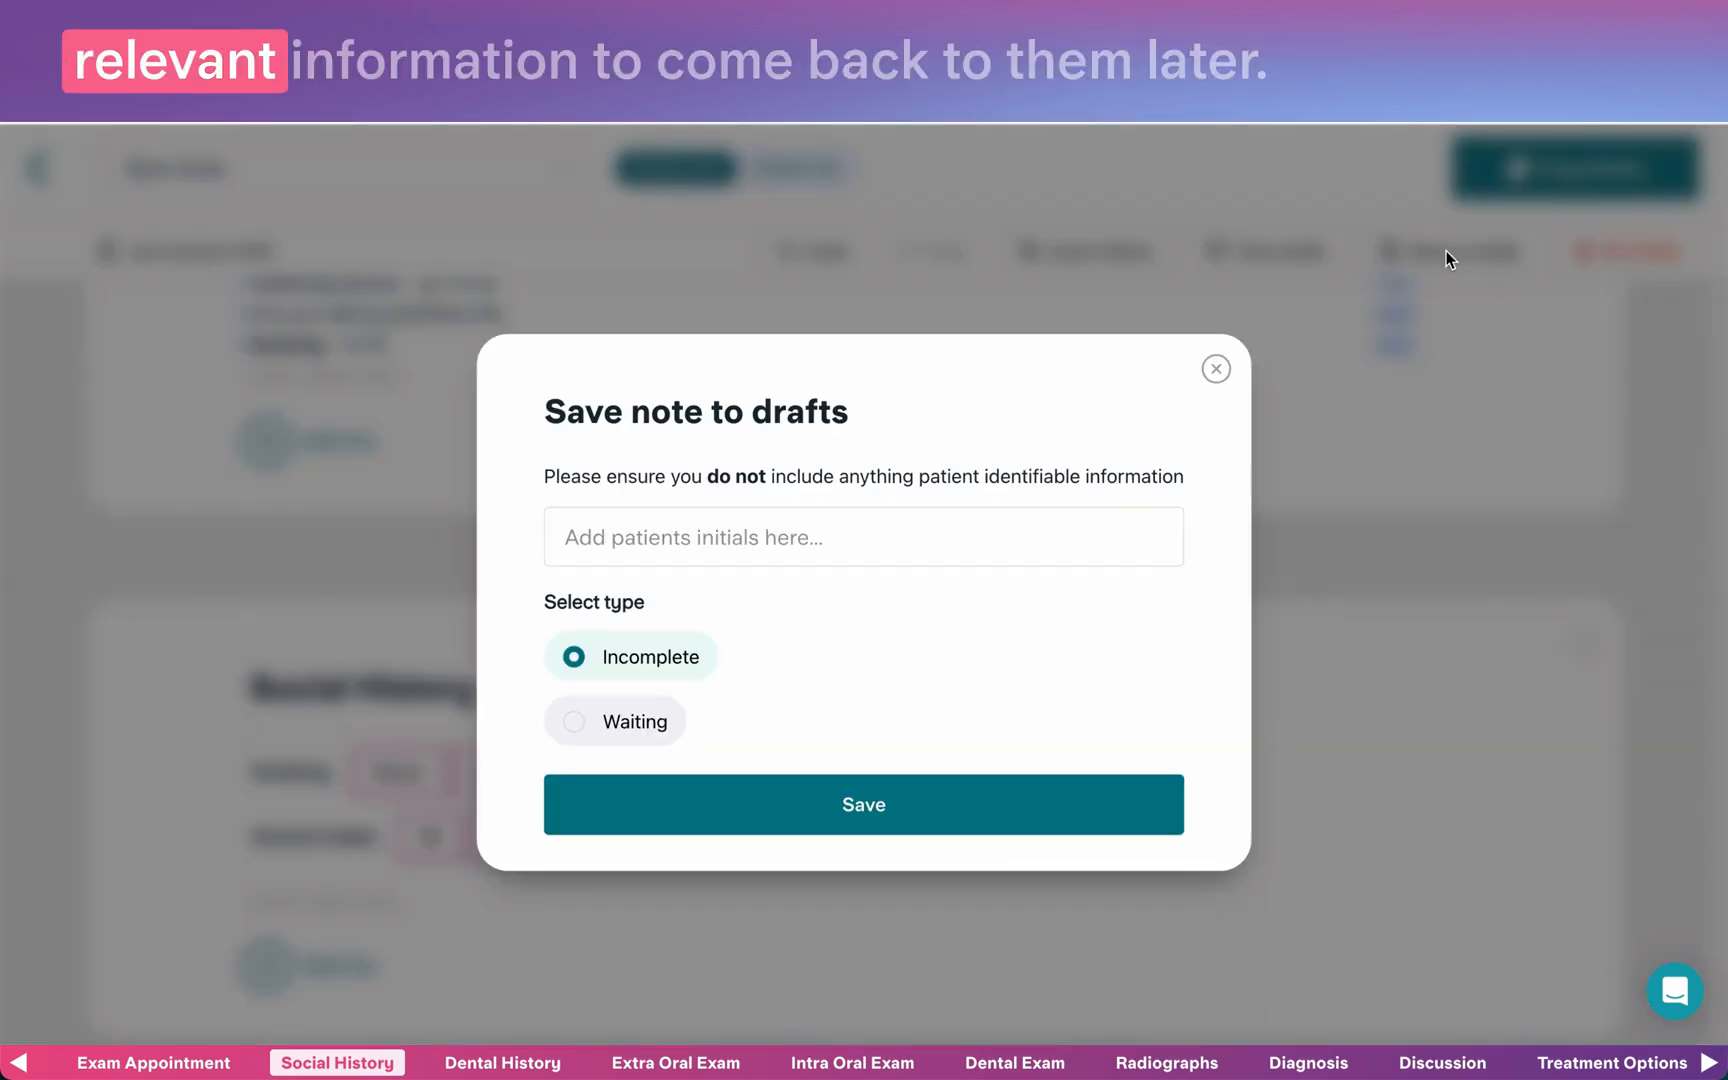
text(KL)
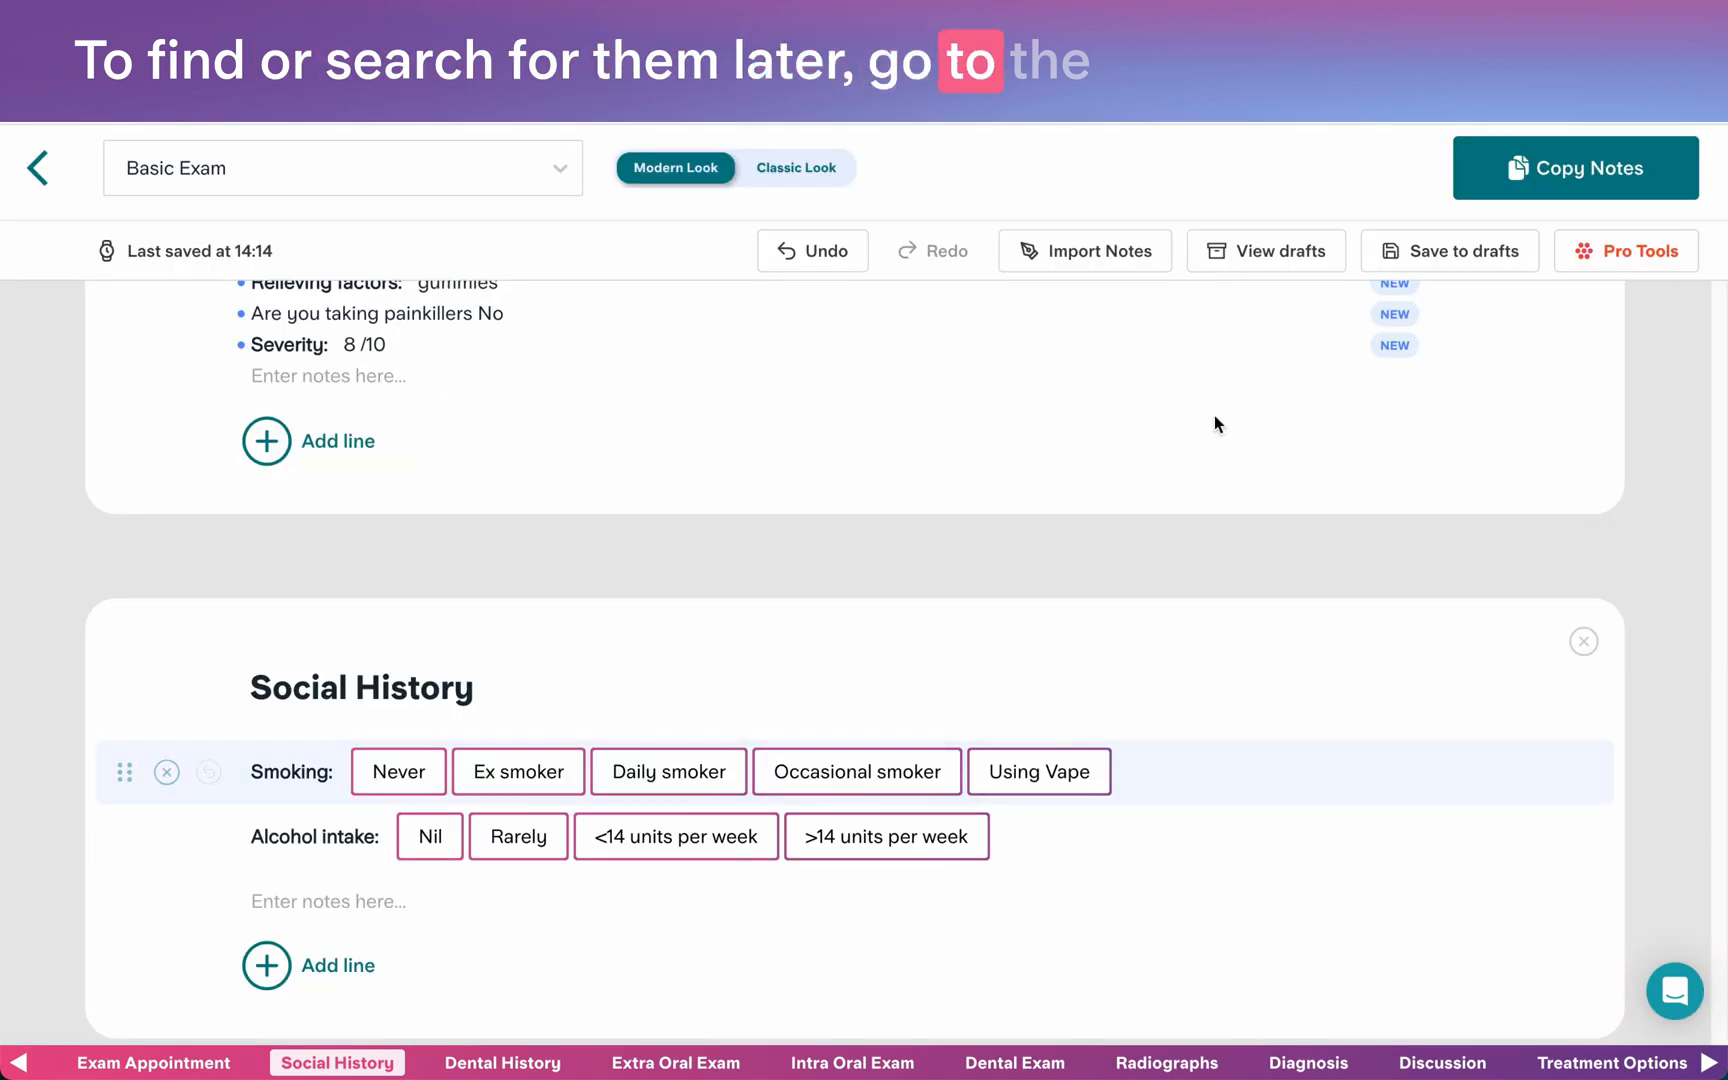
click(1449, 250)
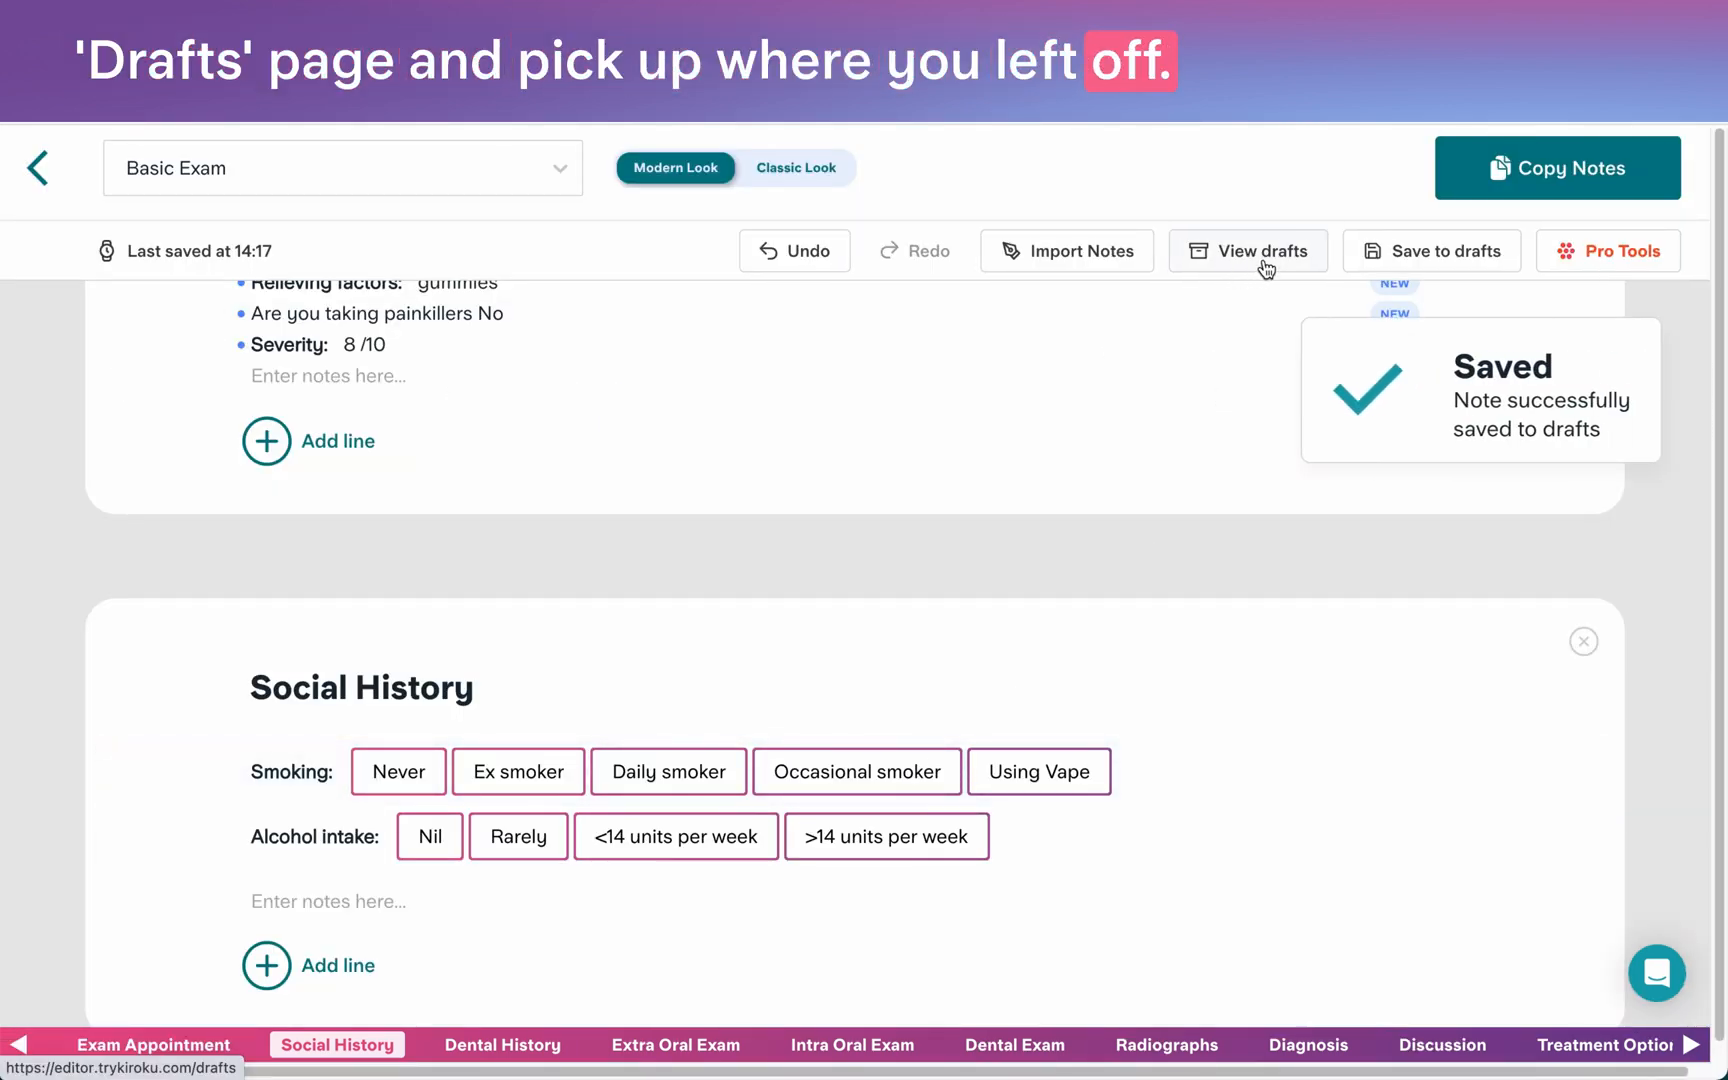
Open the saved draft and copy the entire note with Copy Notes.
click(1439, 1045)
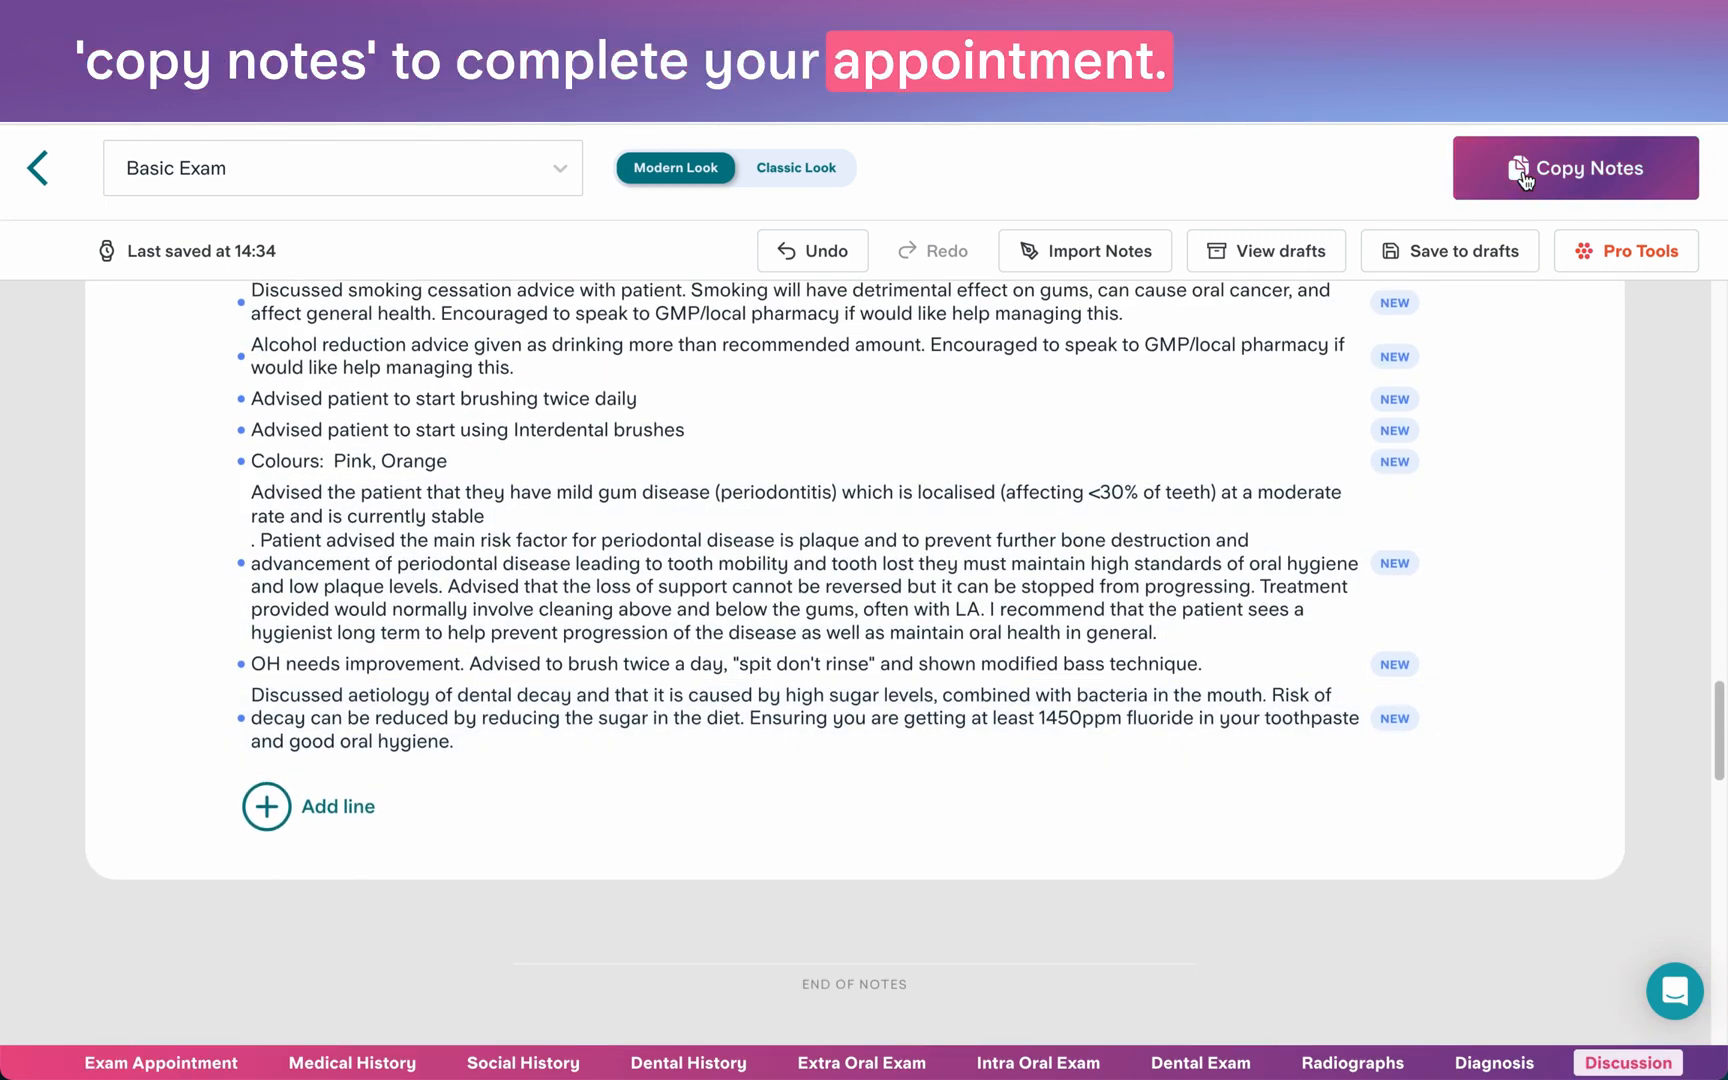
click(1575, 168)
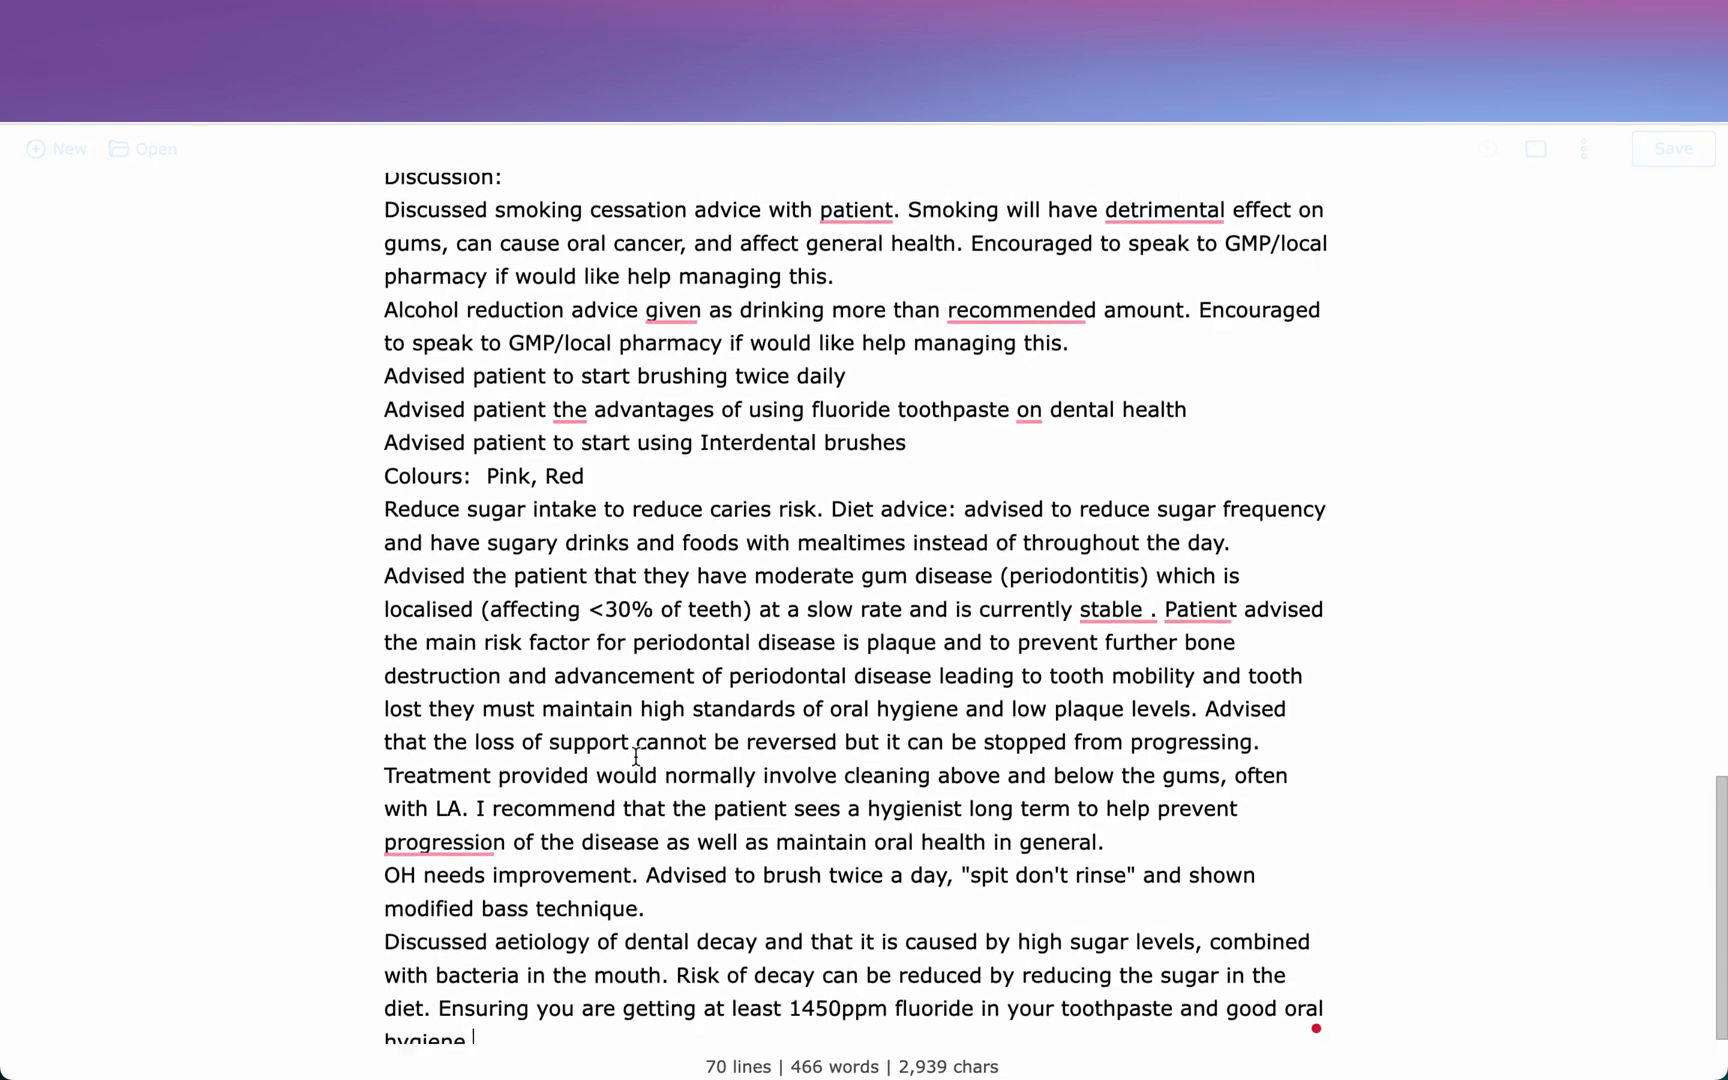
scroll(up, 3)
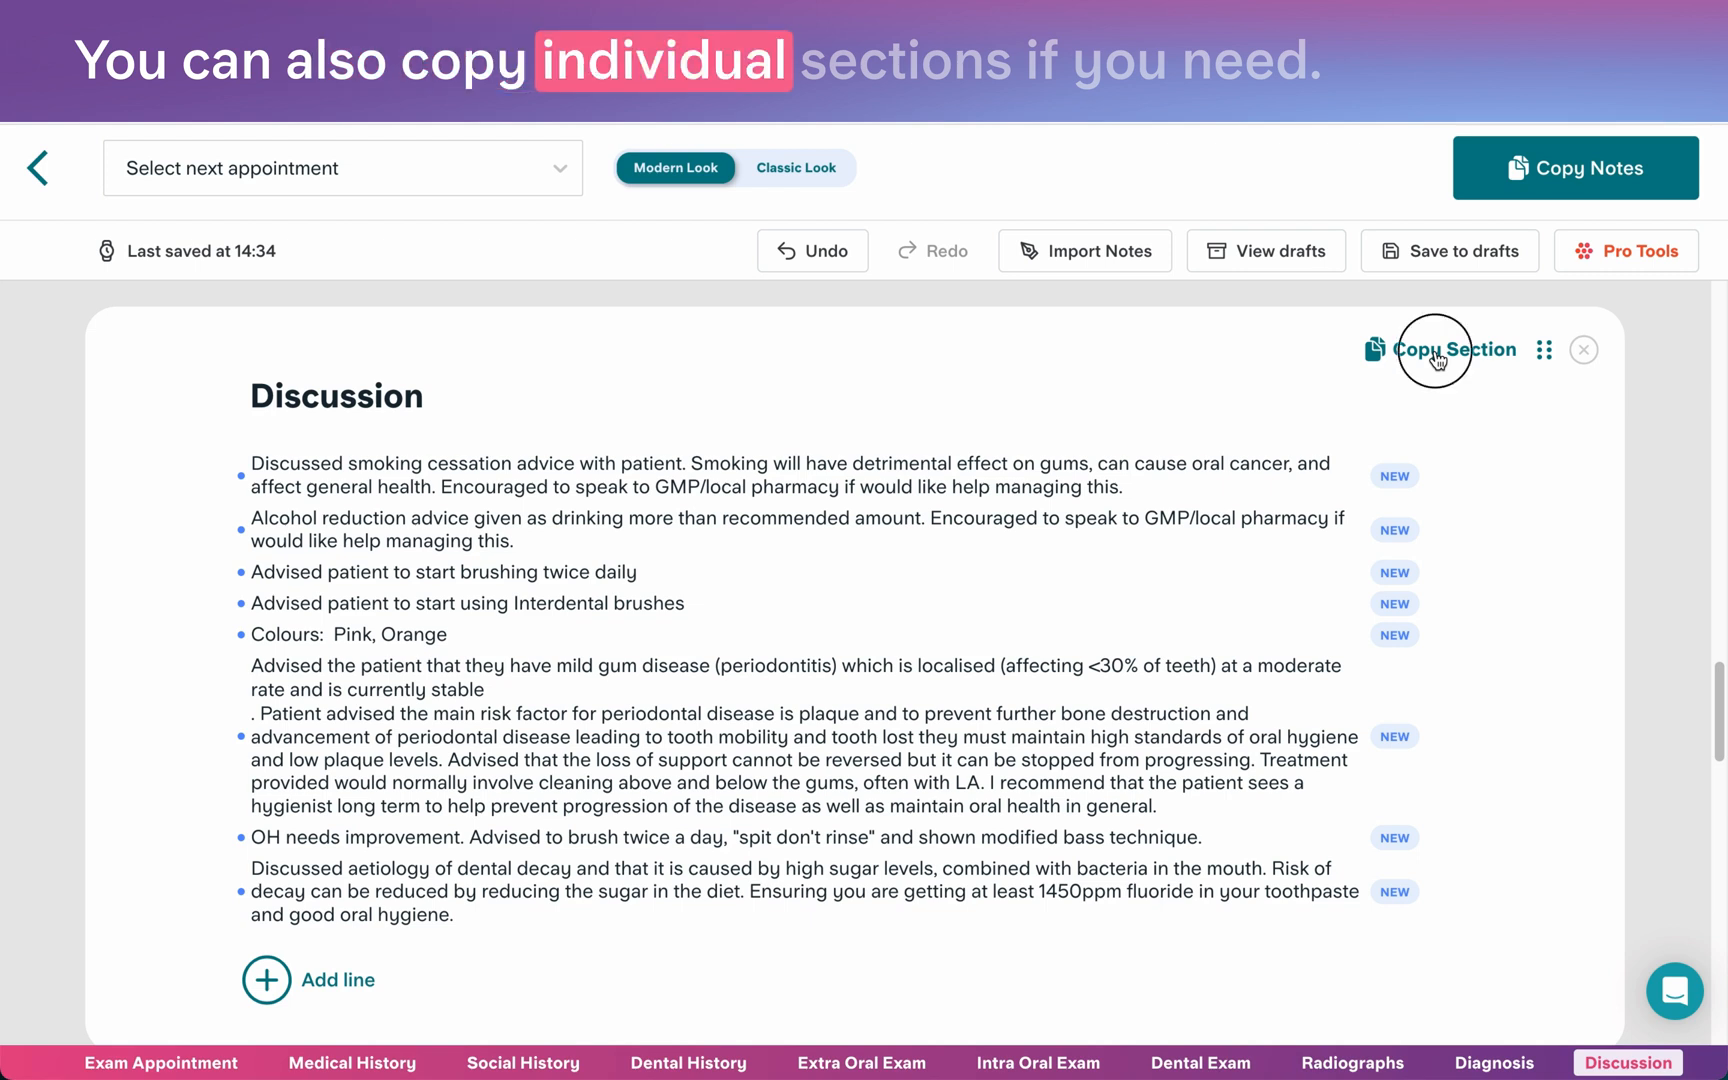
Copy just the Discussion section with its Copy Section button.
click(1451, 349)
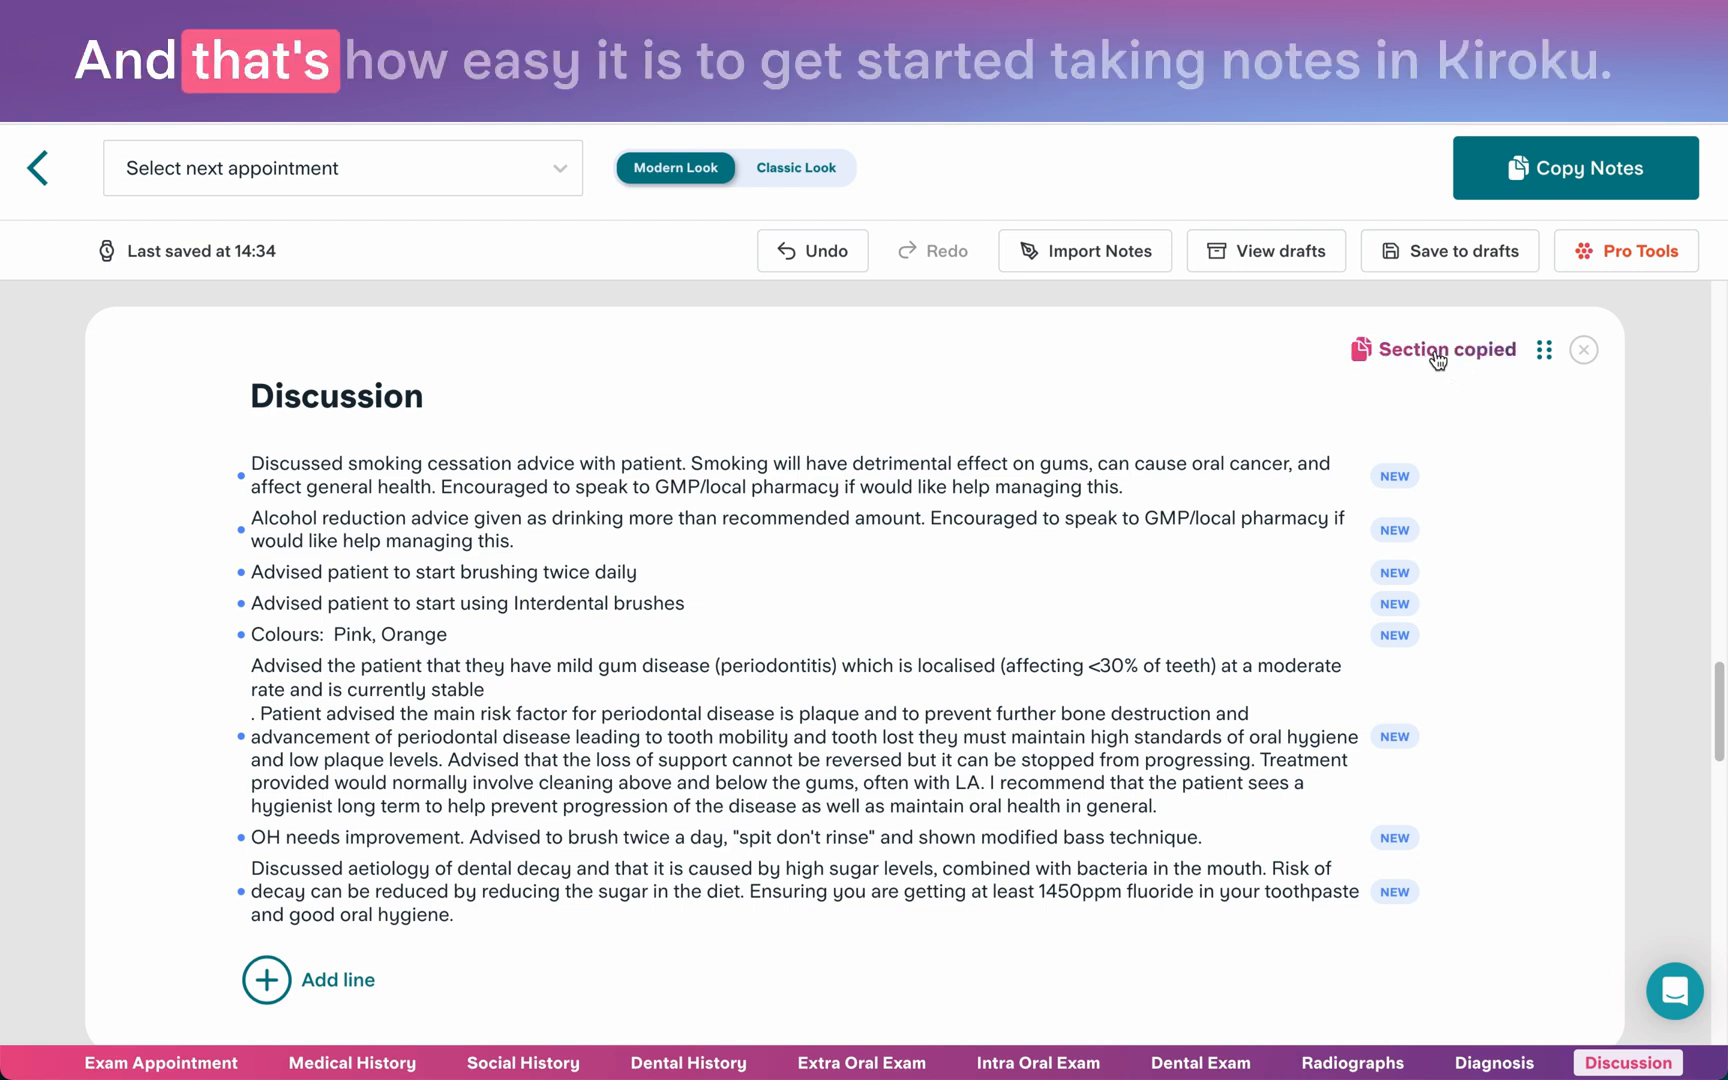